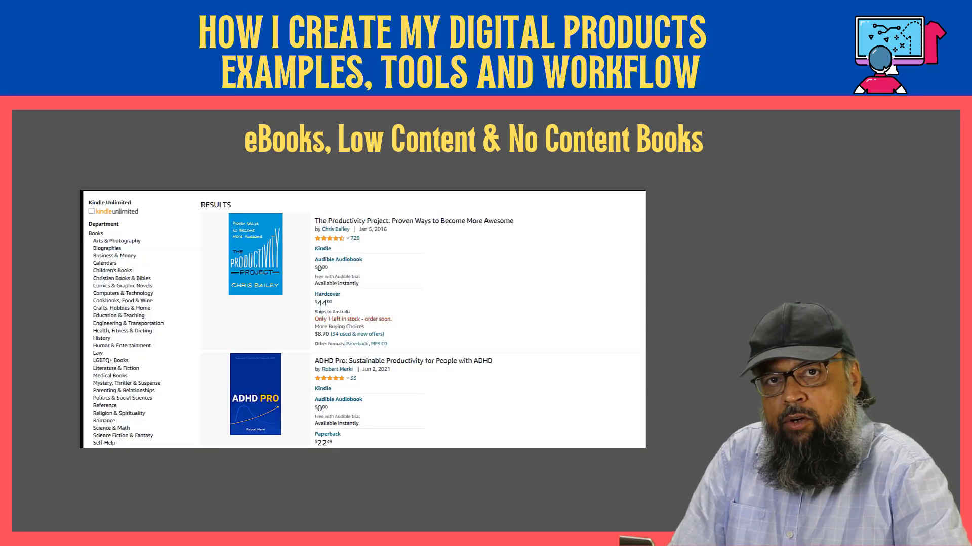
Step: Scroll through the Amazon log book and exponents search results down to the author's listings
scroll(down, 3)
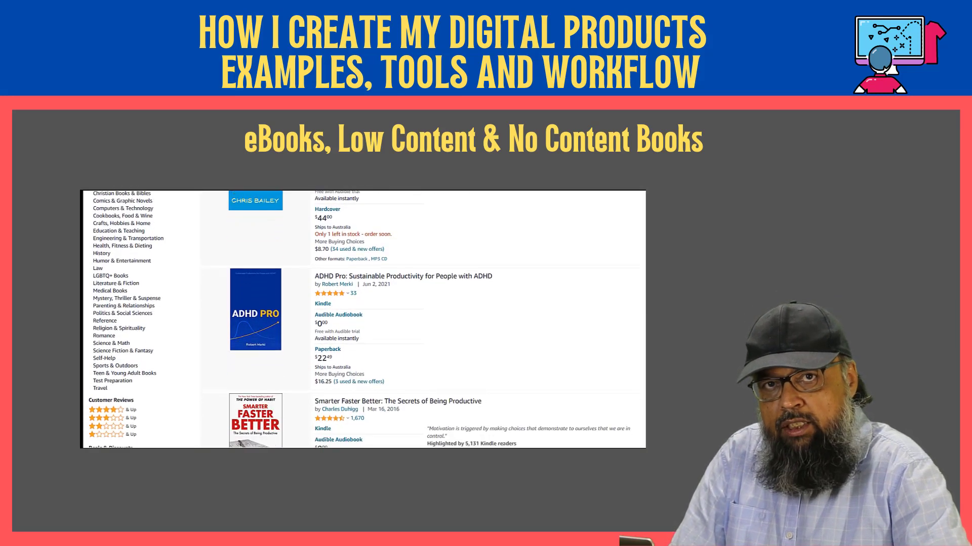
scroll(down, 3)
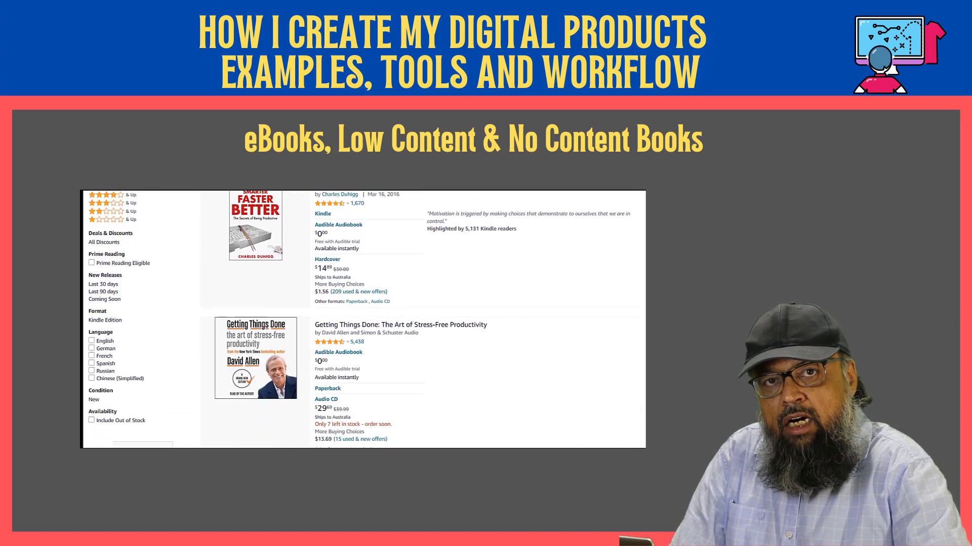
scroll(down, 3)
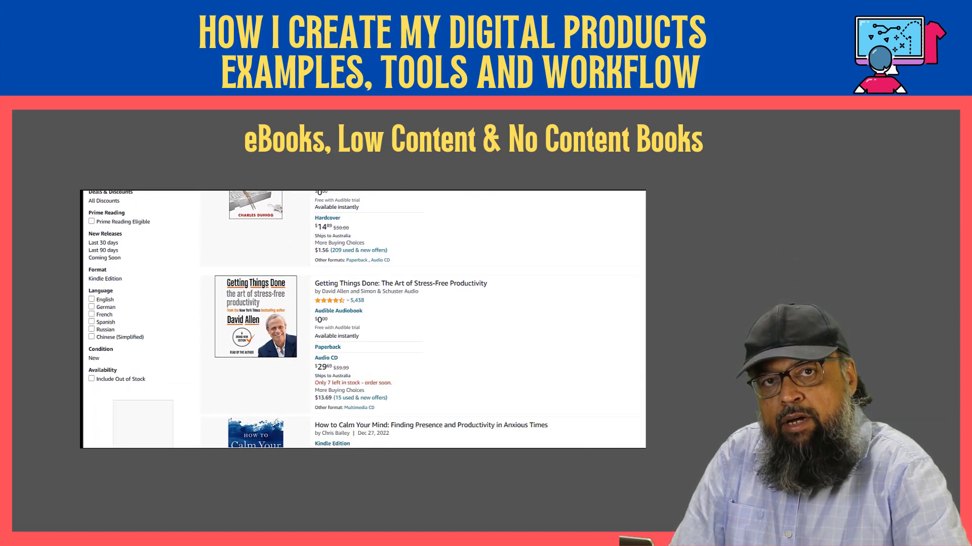
scroll(down, 3)
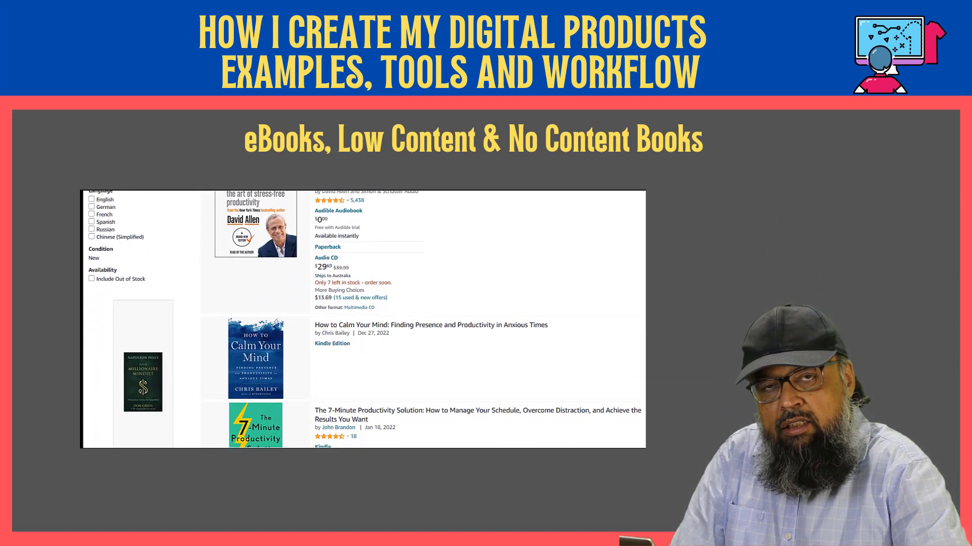
scroll(down, 3)
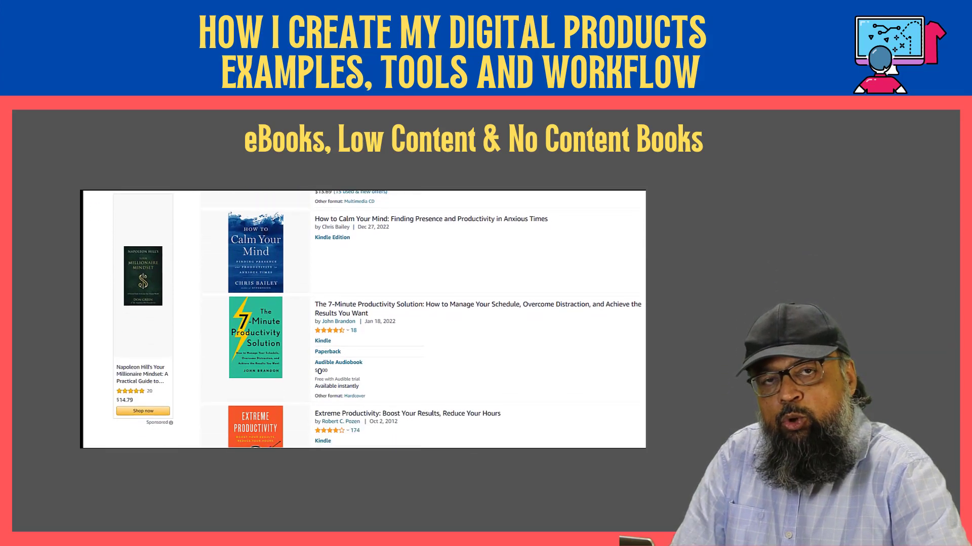
scroll(down, 3)
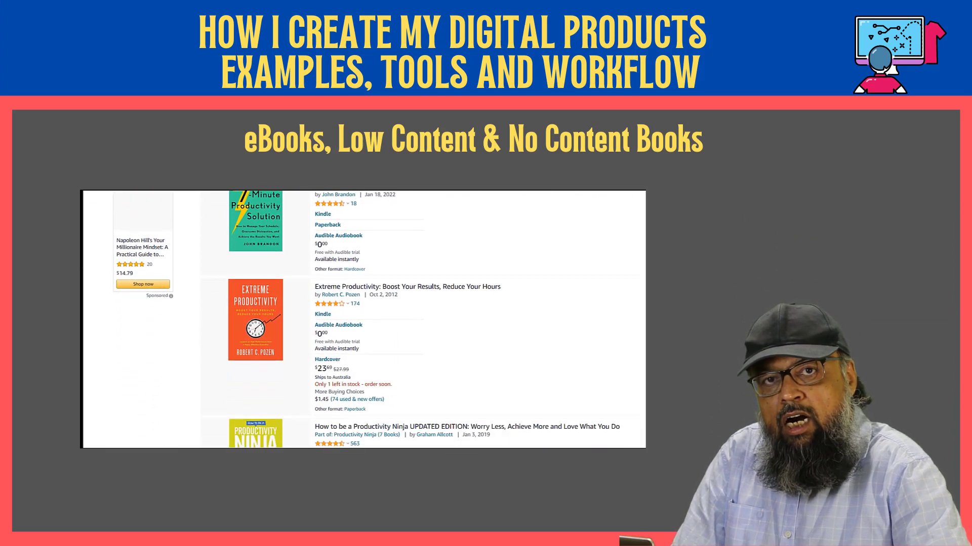
scroll(down, 3)
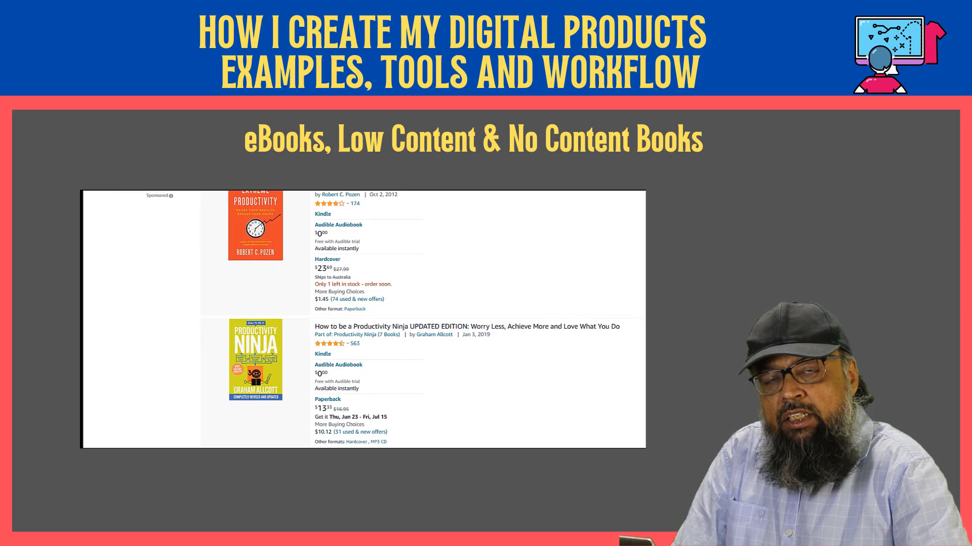
scroll(down, 3)
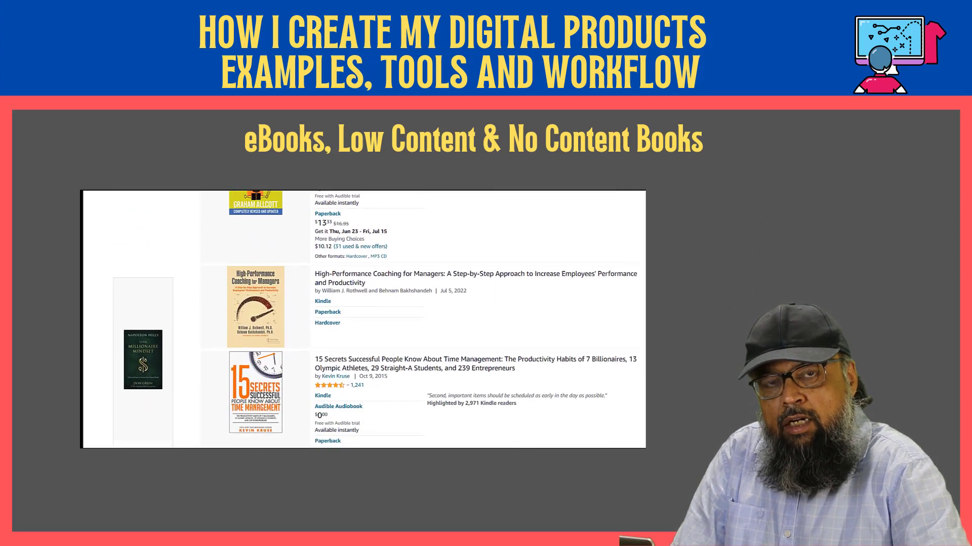
scroll(down, 3)
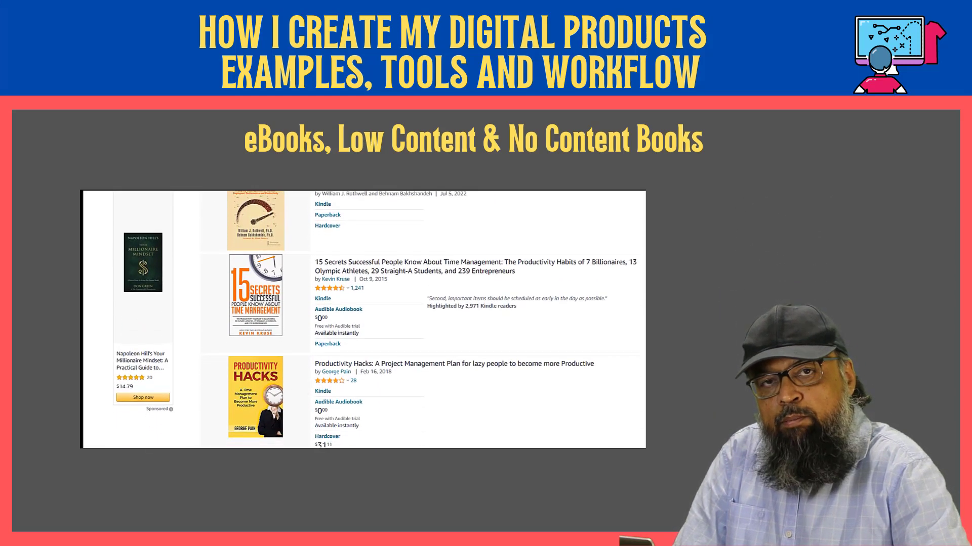
scroll(down, 3)
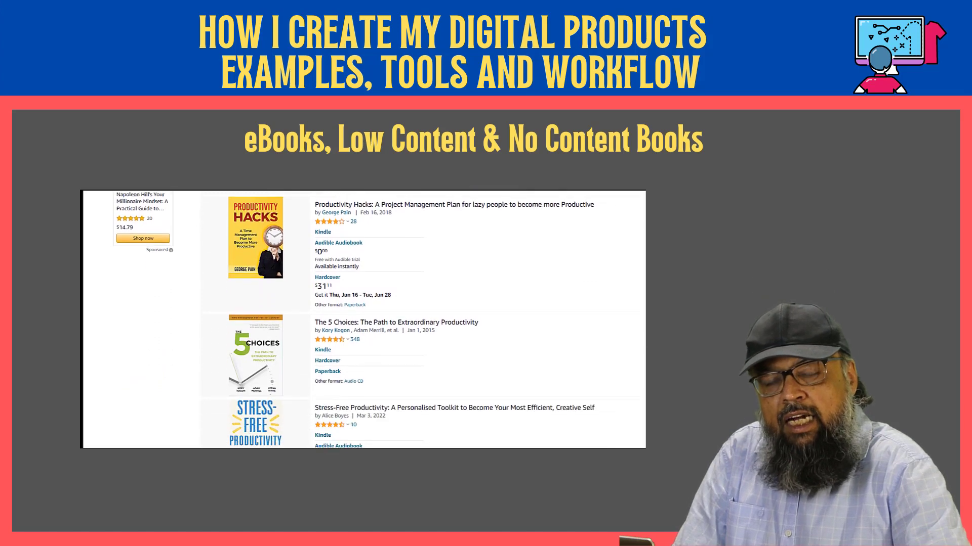
scroll(down, 3)
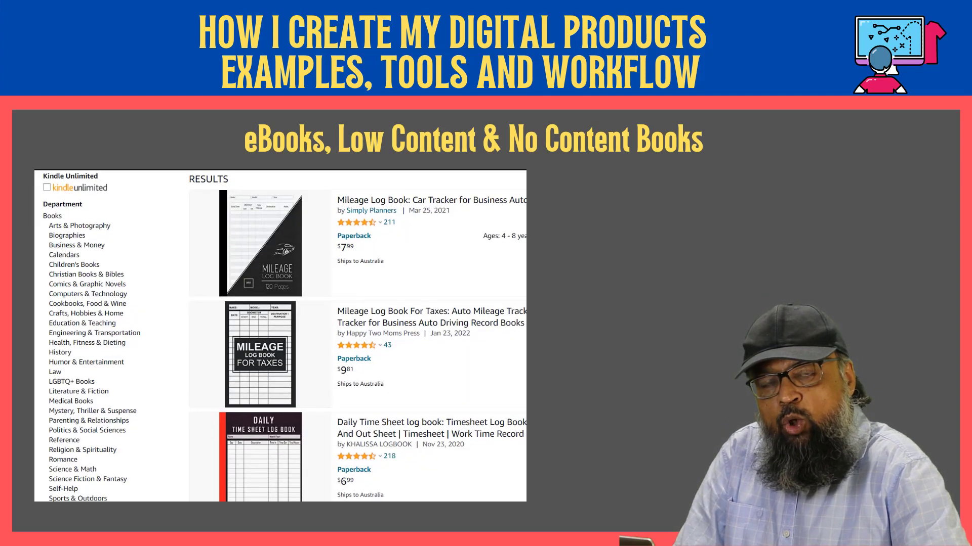
scroll(down, 3)
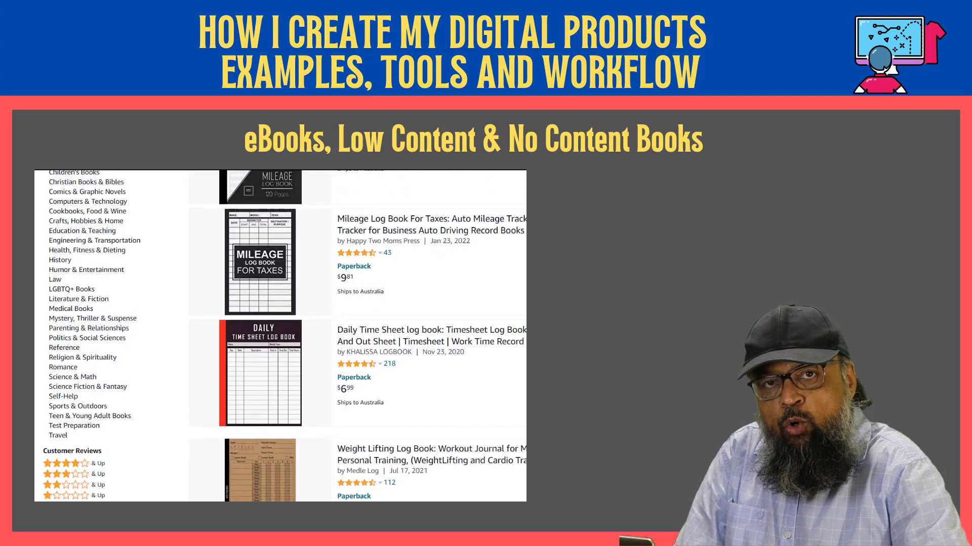
scroll(down, 3)
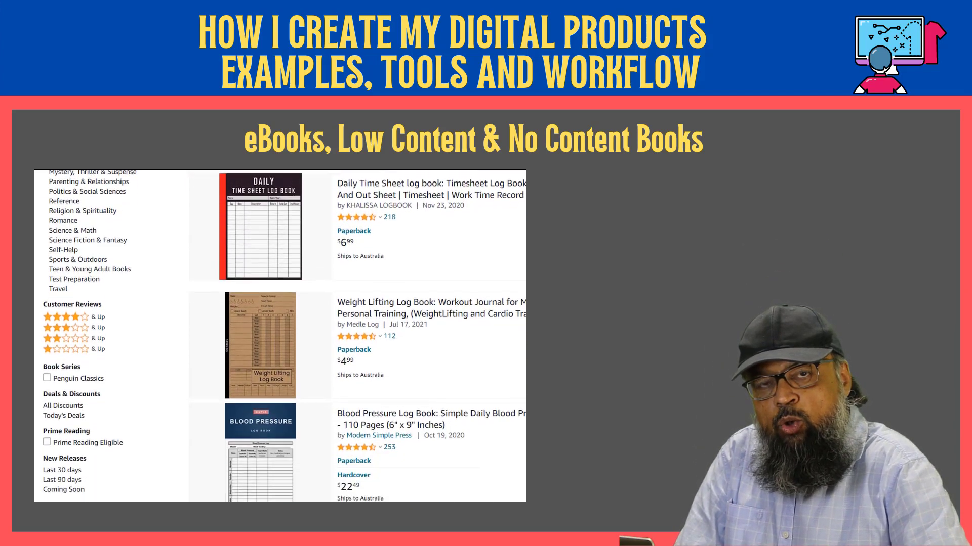
scroll(up, 3)
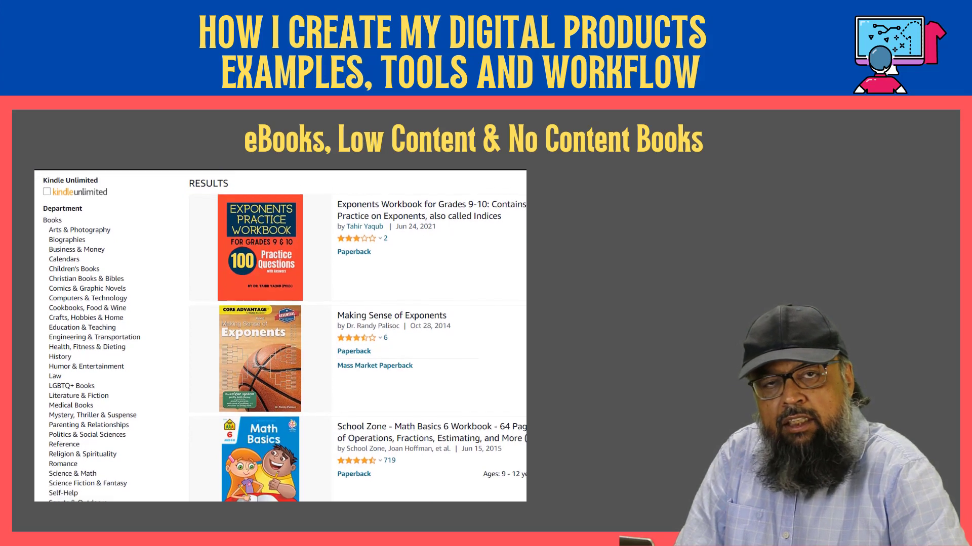
scroll(down, 3)
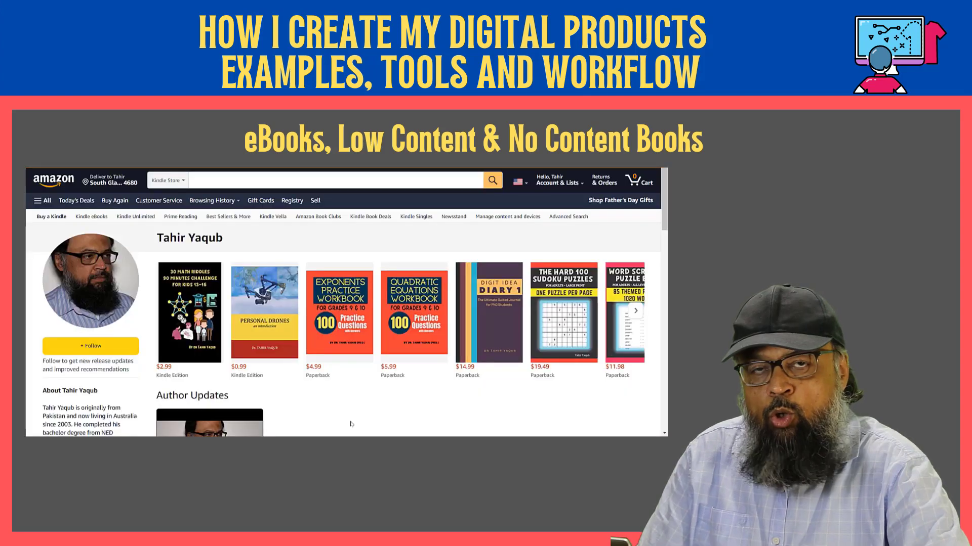
mouse_move(607, 407)
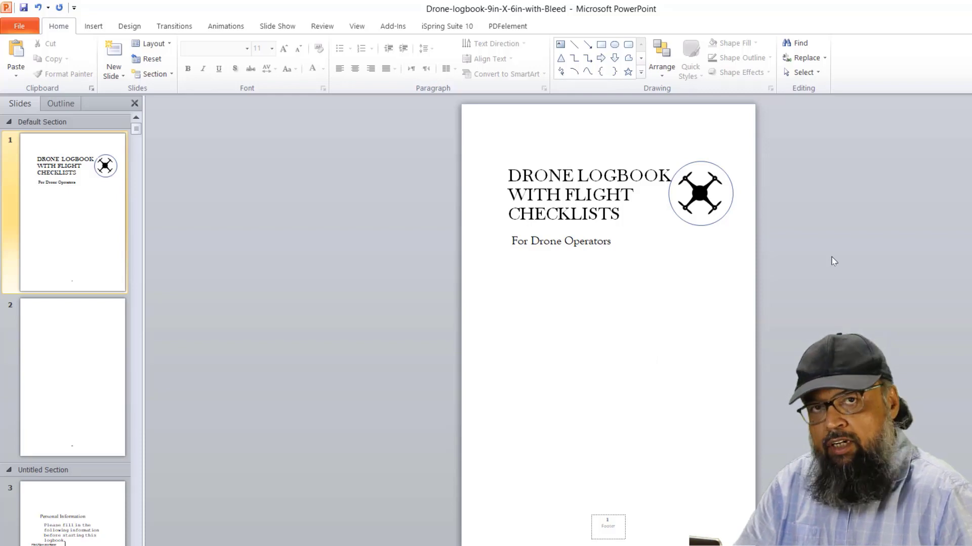
mouse_move(814, 294)
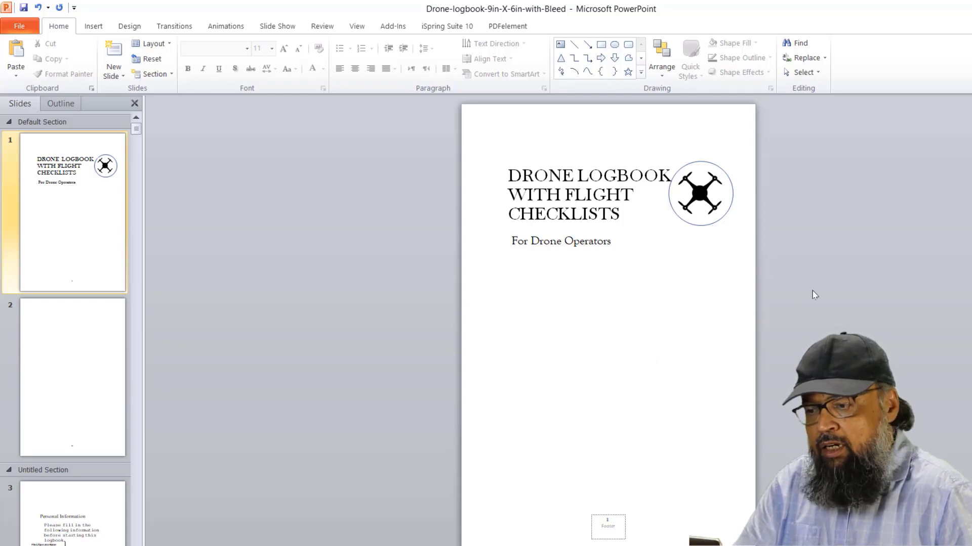
mouse_move(817, 292)
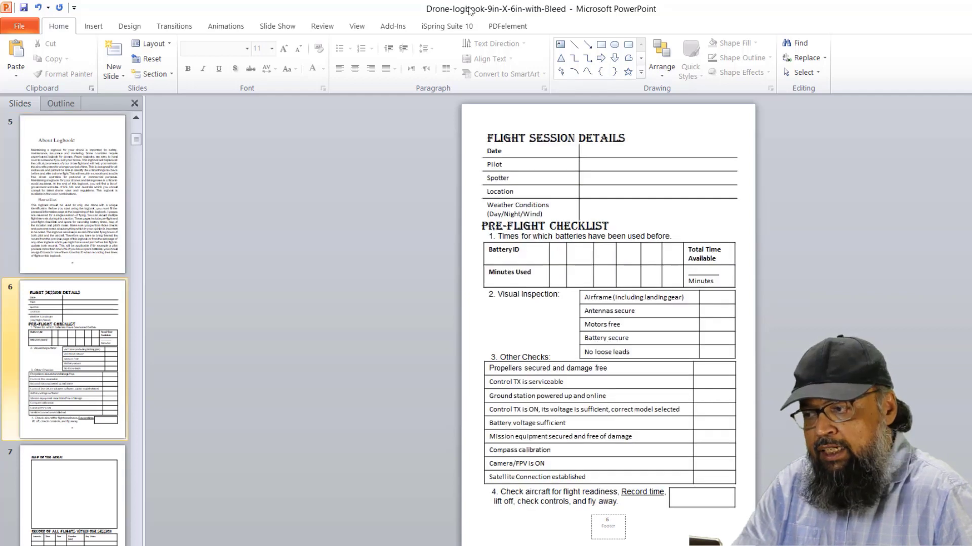
mouse_move(738, 294)
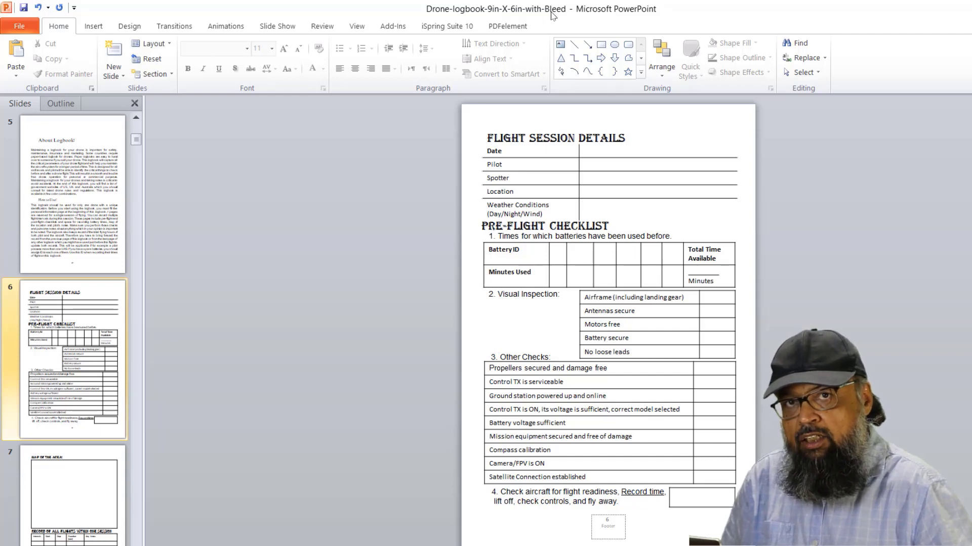
mouse_move(681, 81)
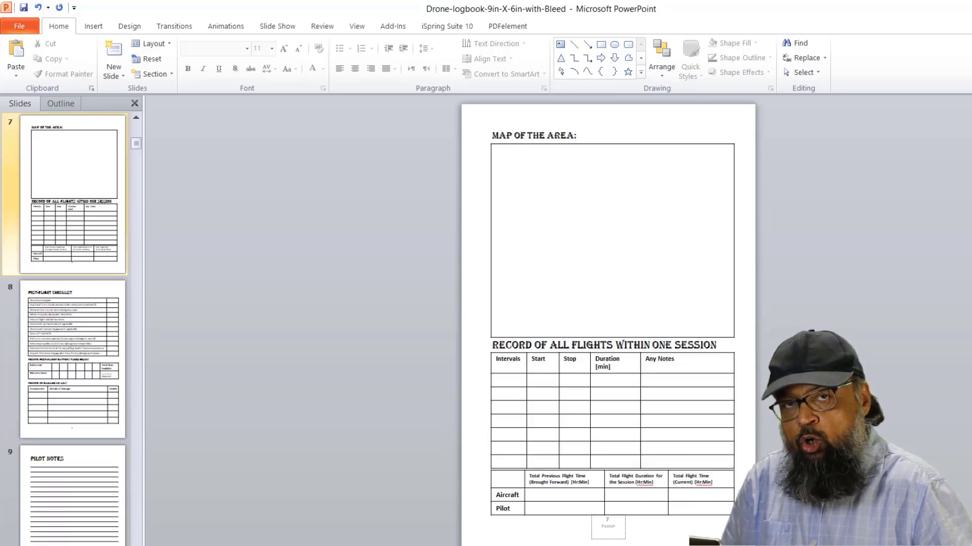
Step: Show slide 8, the post-flight checklist, then go to the File backstage
click(73, 358)
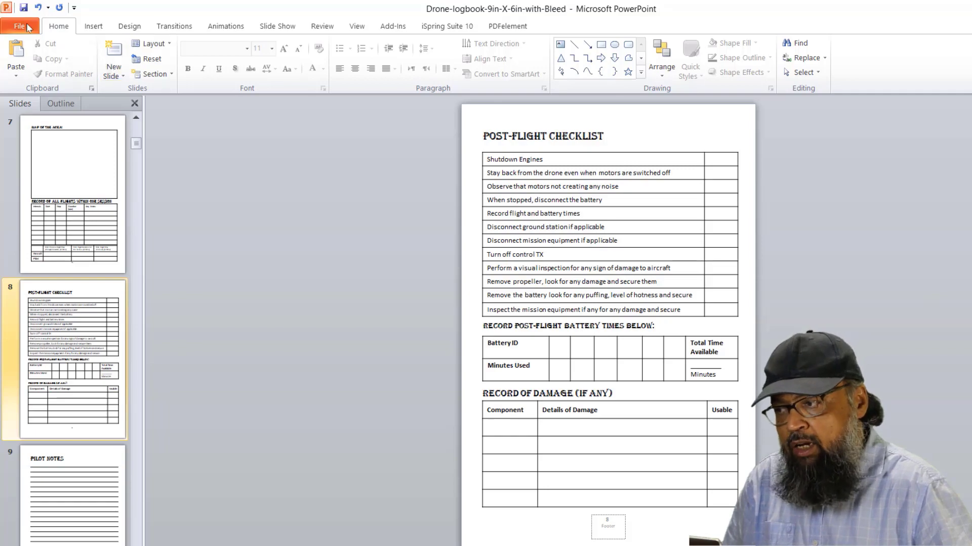
click(19, 26)
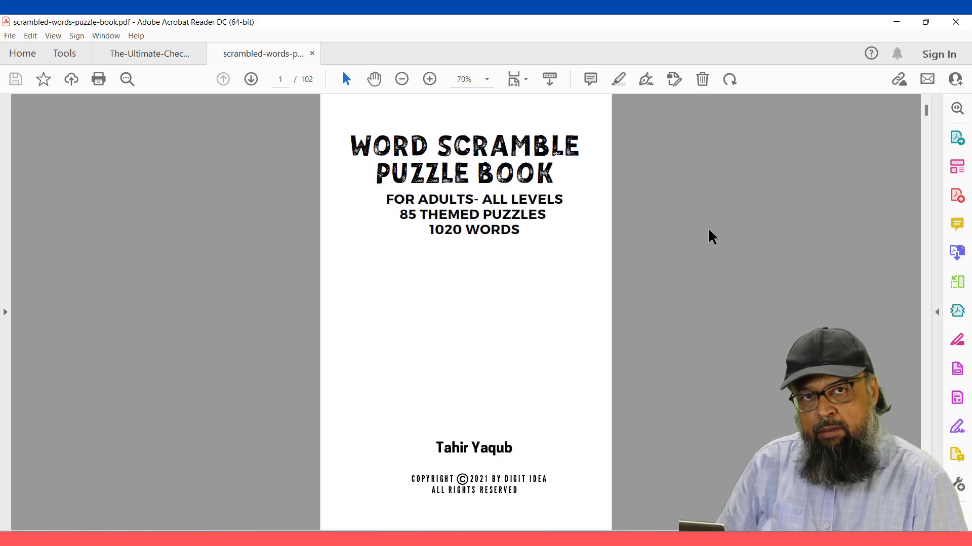
Step: Scroll from the puzzle book's title page down to the first puzzle, Birds, on page 6
scroll(down, 3)
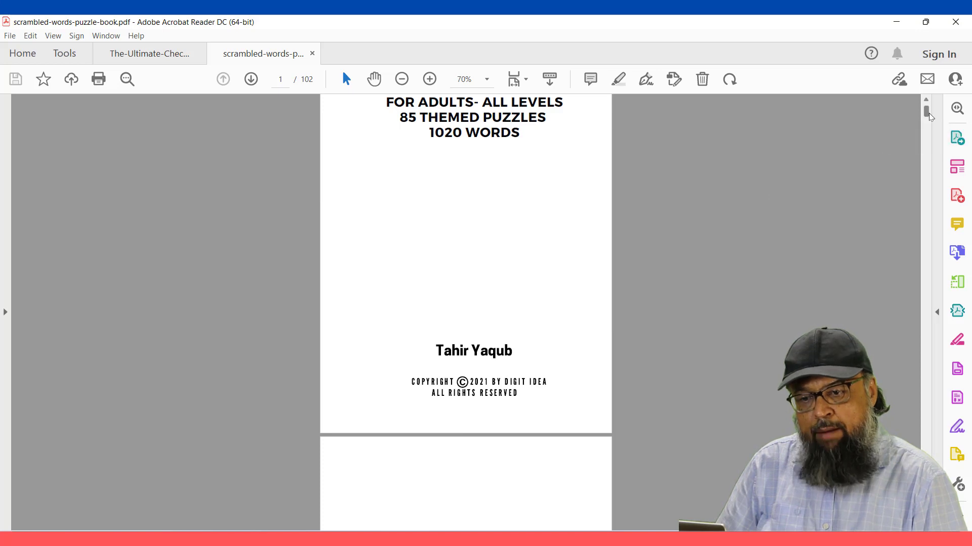
scroll(down, 3)
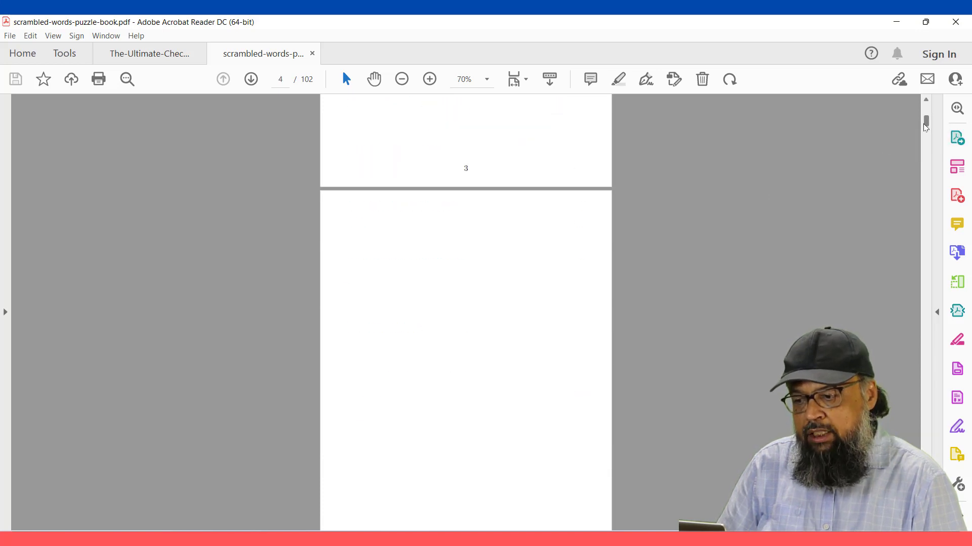
scroll(down, 3)
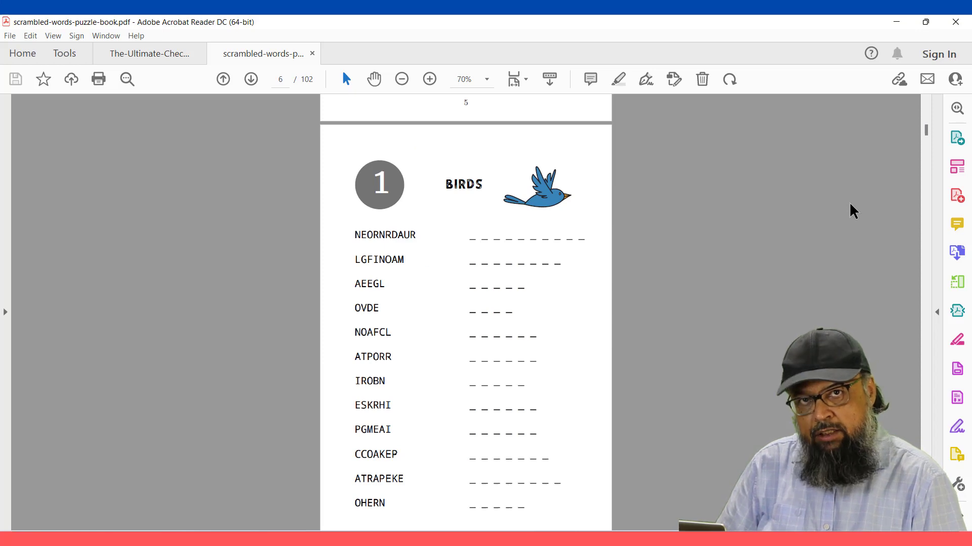
scroll(down, 3)
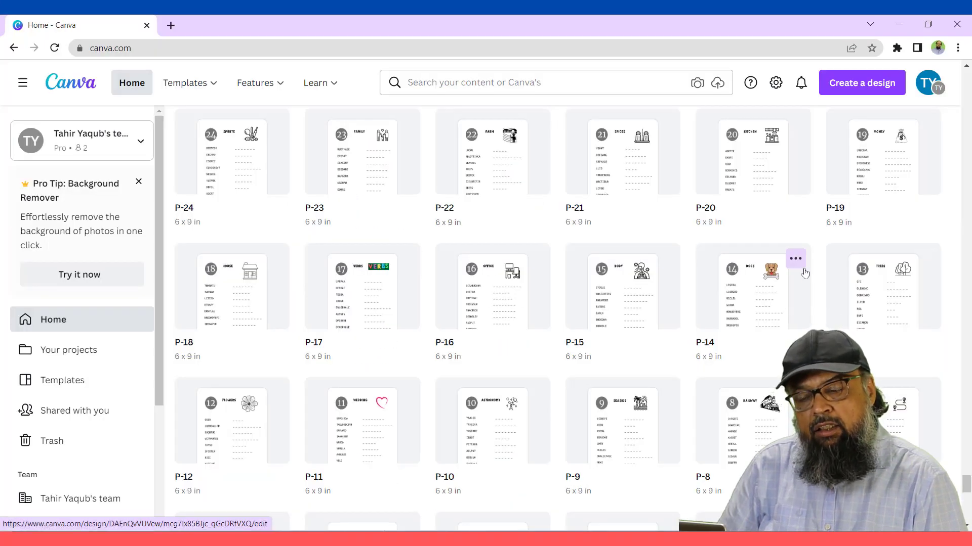
scroll(down, 3)
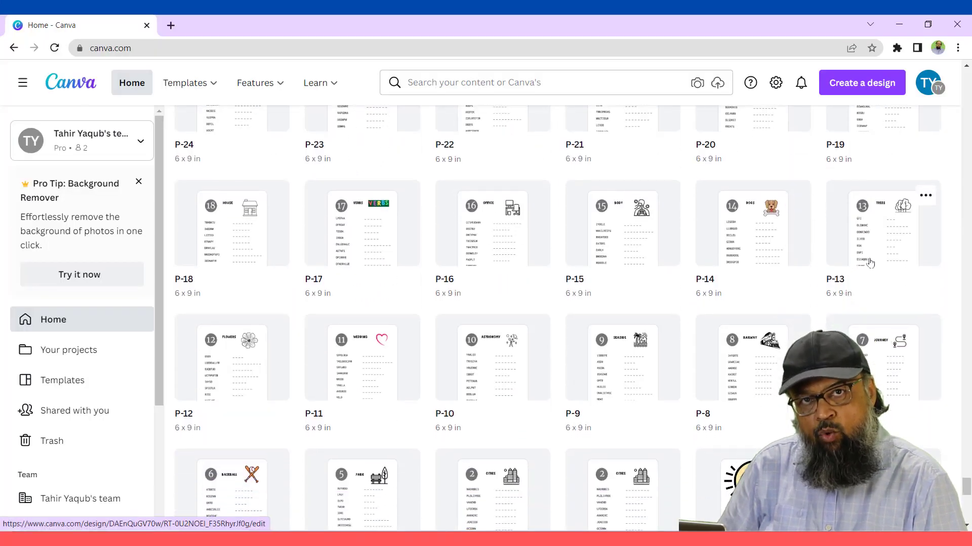
scroll(up, 3)
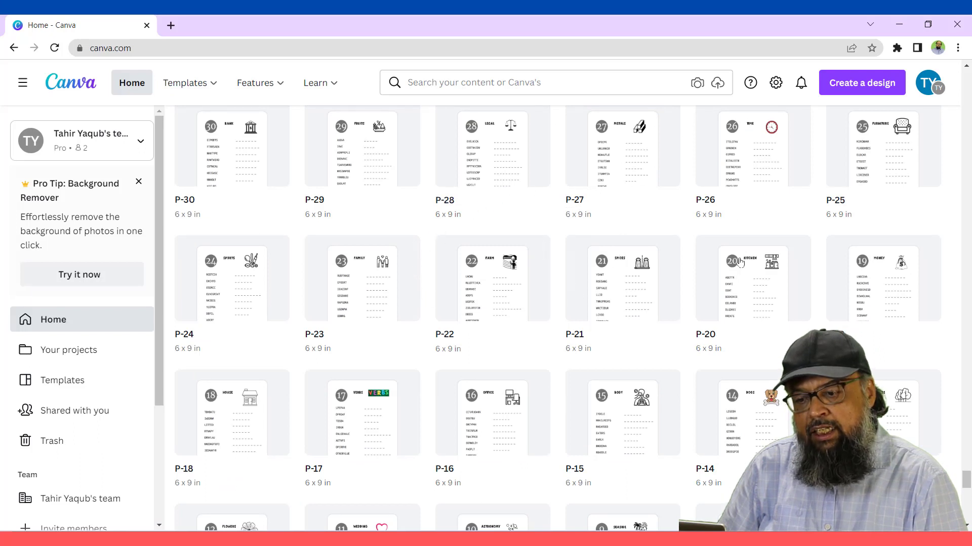
mouse_move(837, 286)
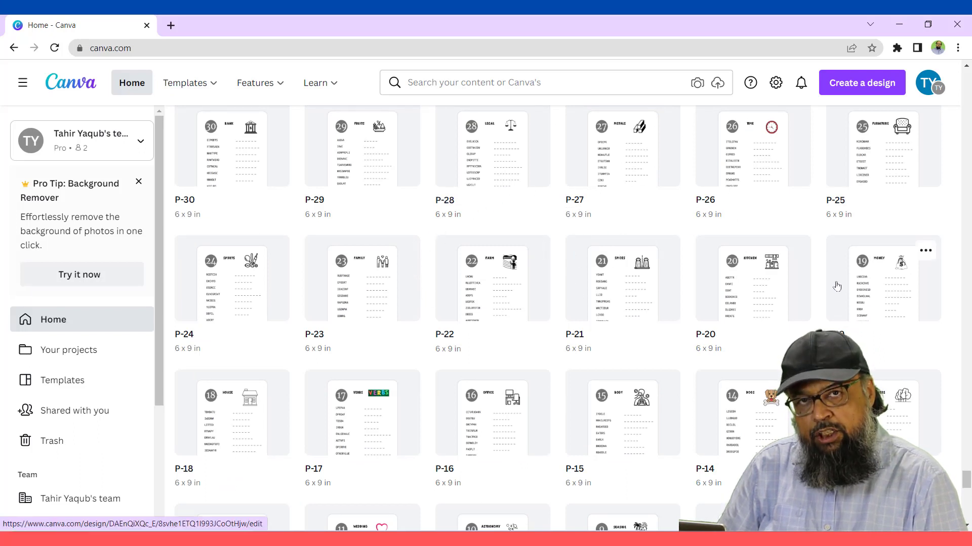
mouse_move(793, 250)
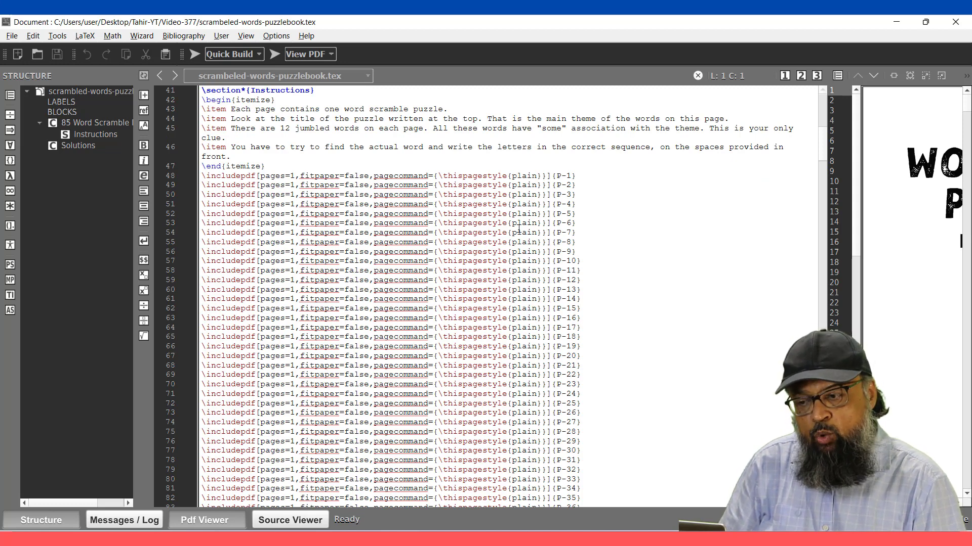
Step: Scroll the .tex source past the includepdf lines for P-1 to P-85 to the Solutions chapter
scroll(down, 3)
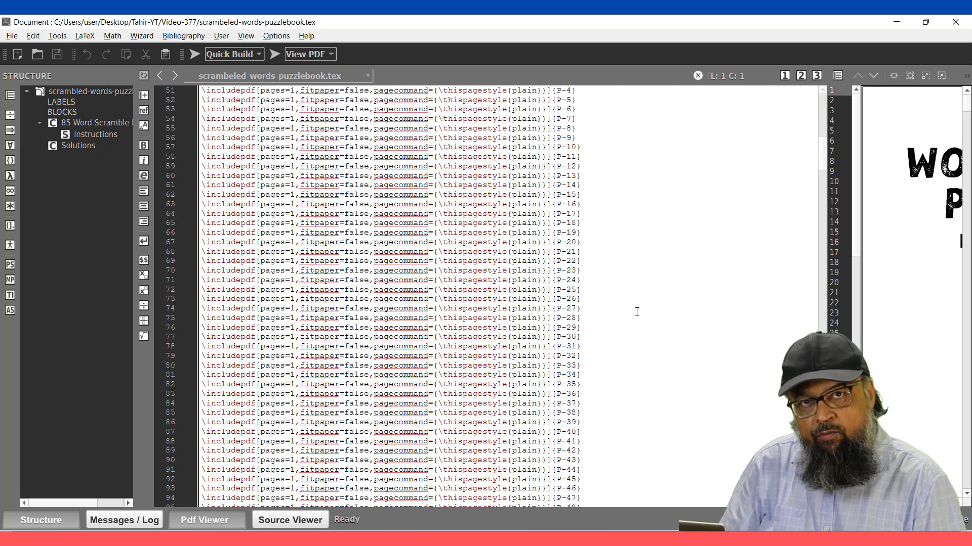
scroll(down, 3)
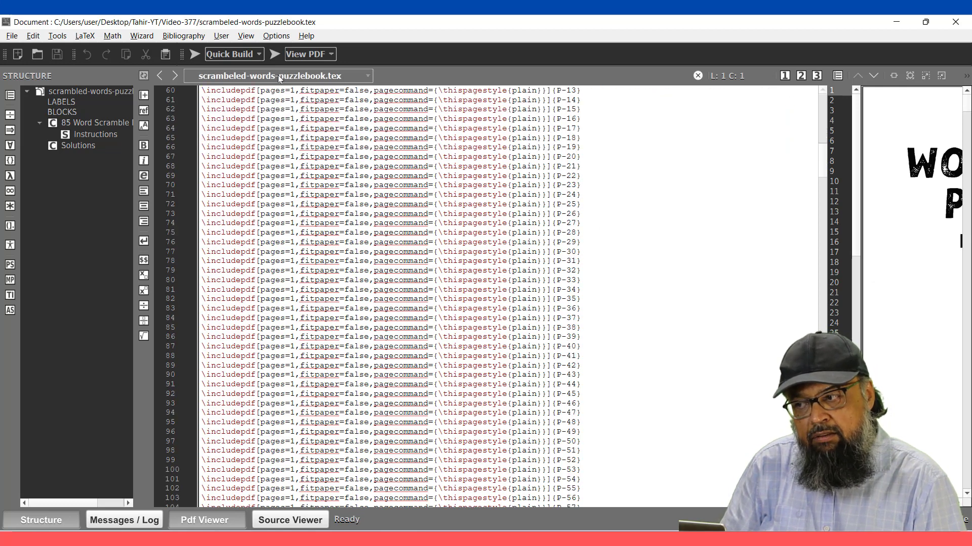
scroll(down, 3)
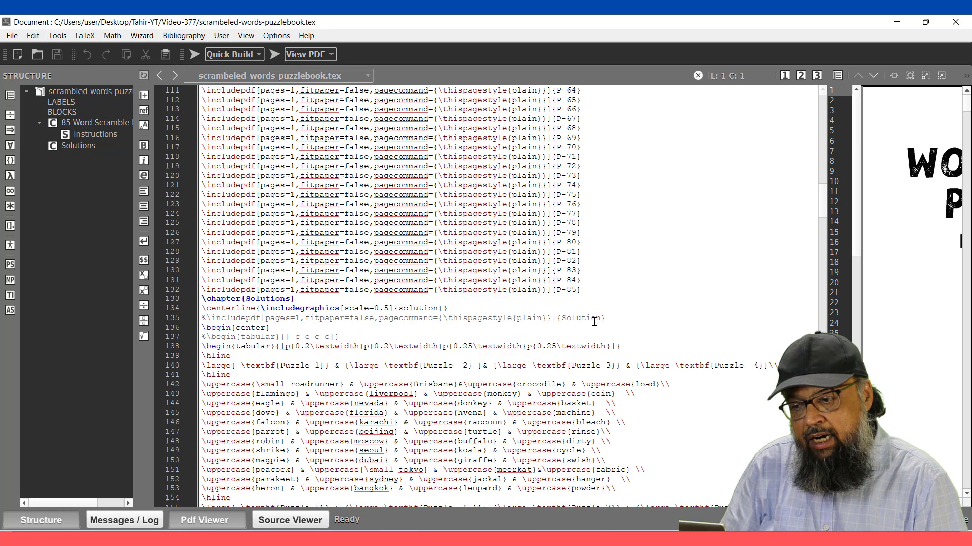
scroll(up, 3)
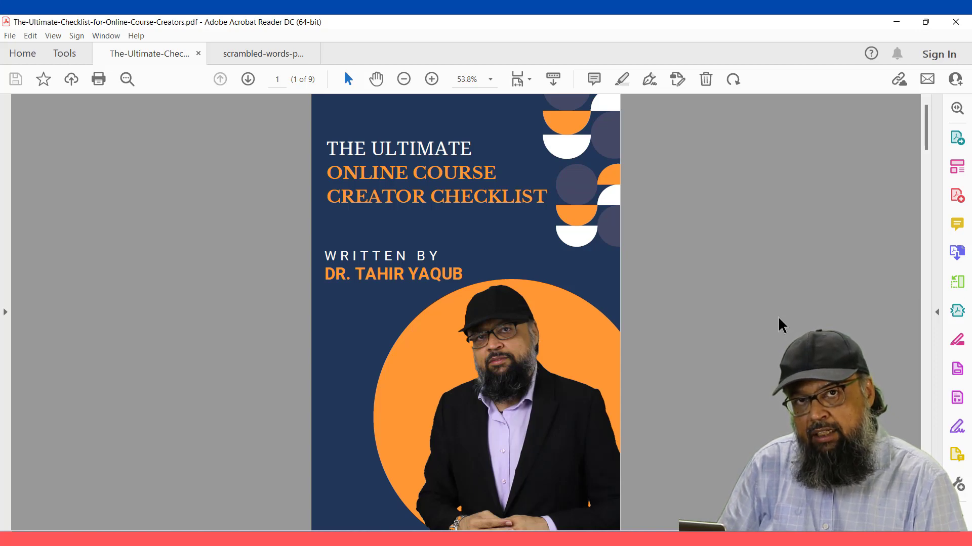
Step: Scroll the checklist PDF past cover, disclaimer and contents to chapter 1, 'Is it All About Making Money?'
scroll(down, 3)
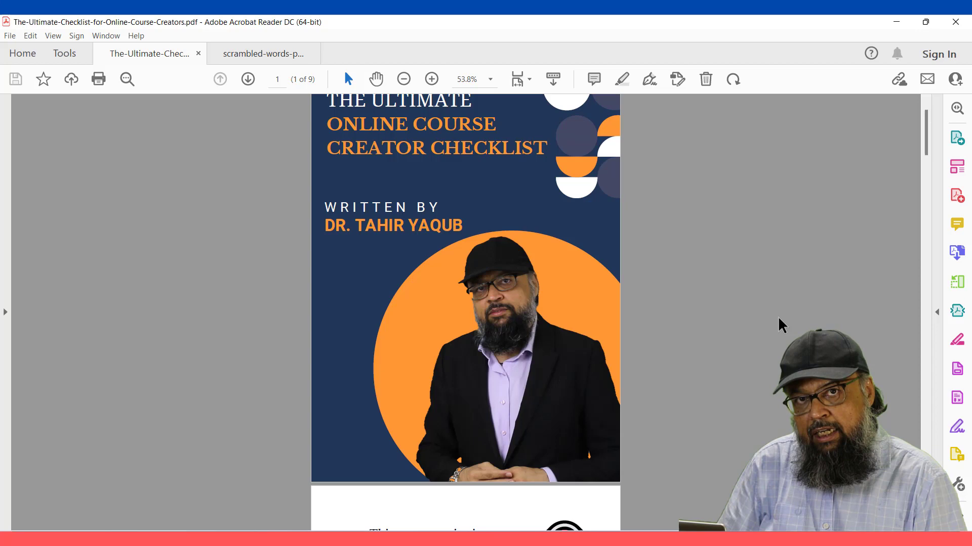
scroll(down, 3)
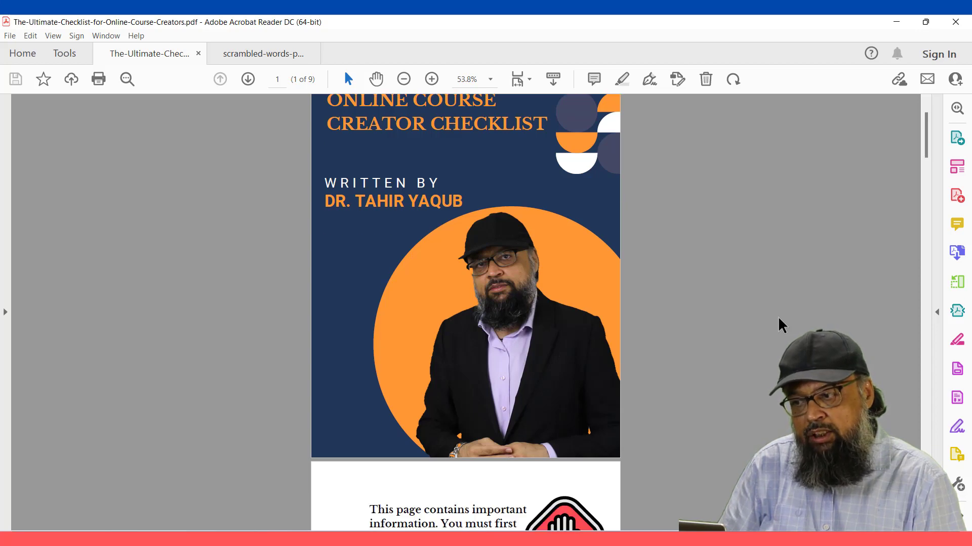
scroll(down, 3)
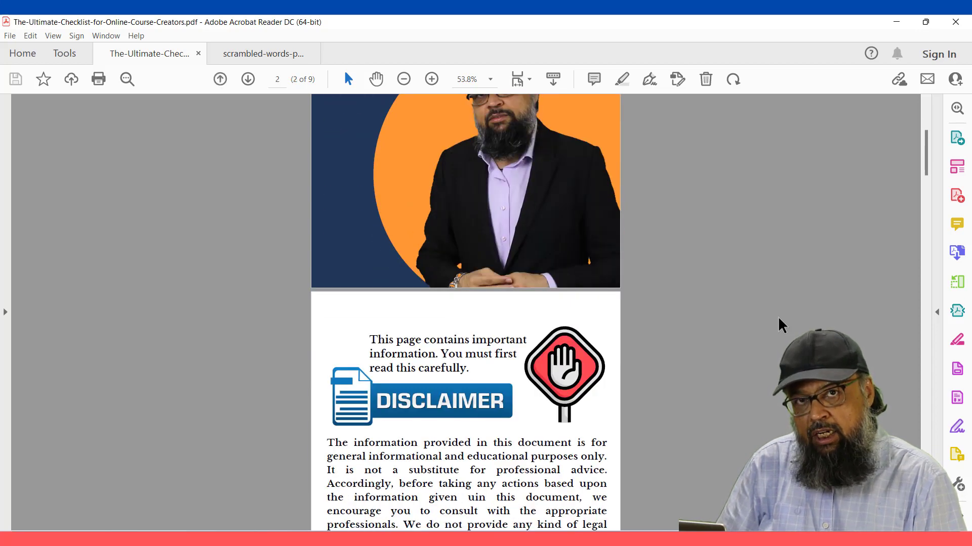
scroll(down, 3)
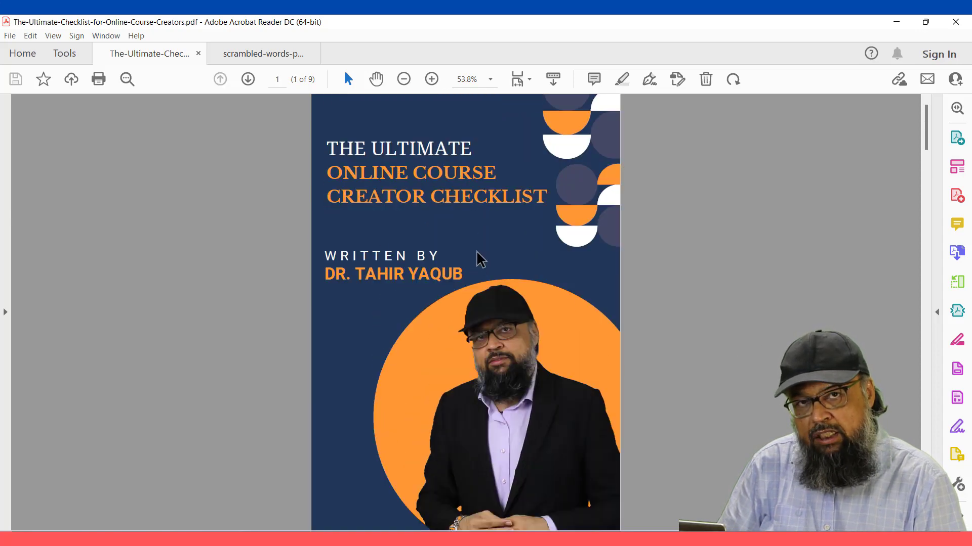
scroll(down, 3)
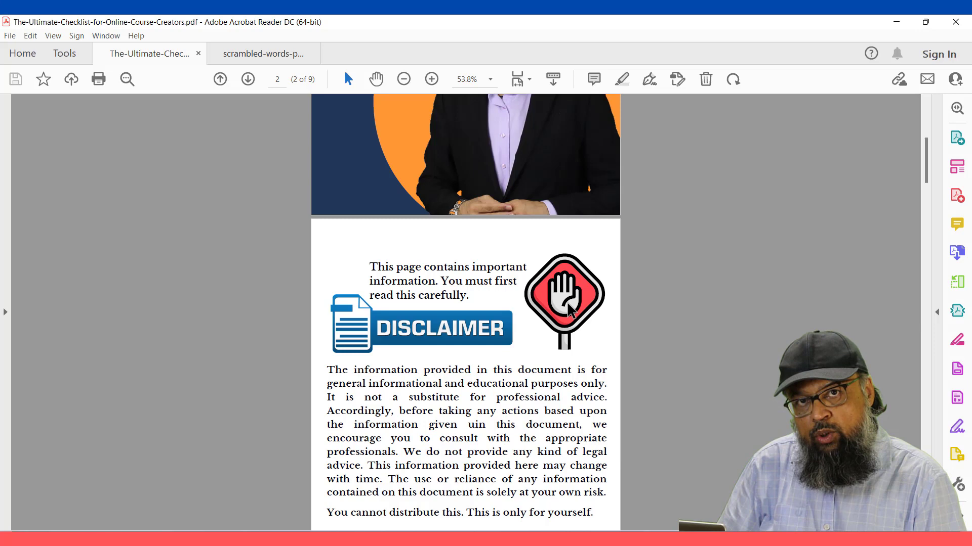
scroll(up, 3)
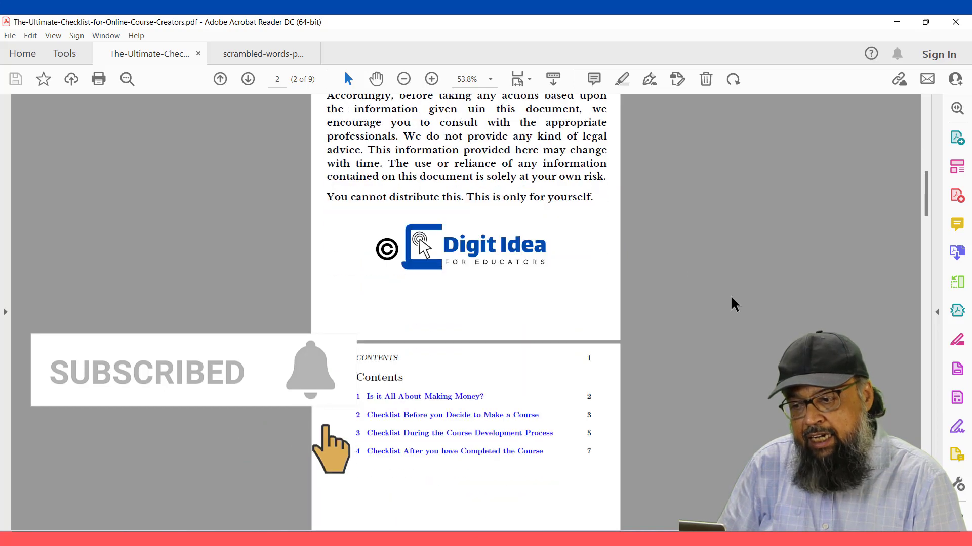
scroll(down, 3)
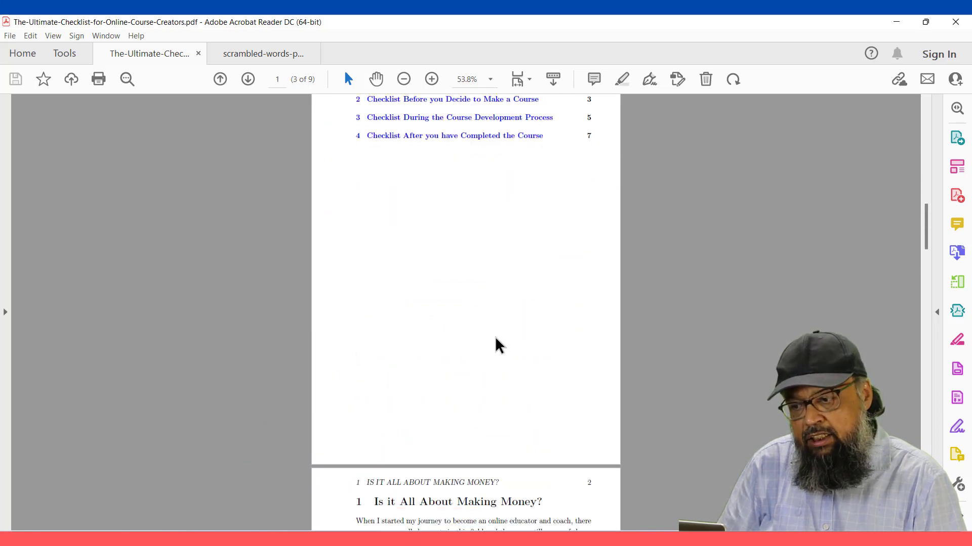
scroll(down, 3)
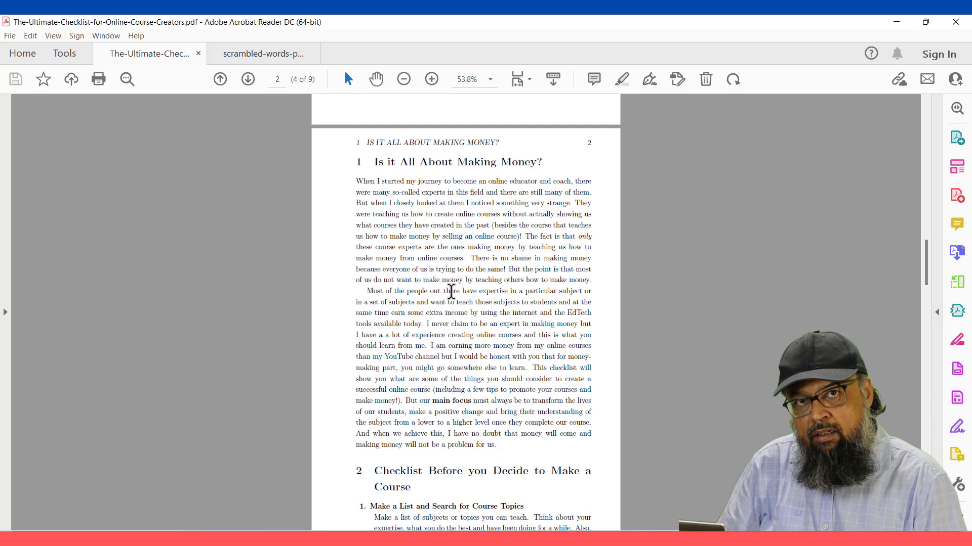
mouse_move(383, 239)
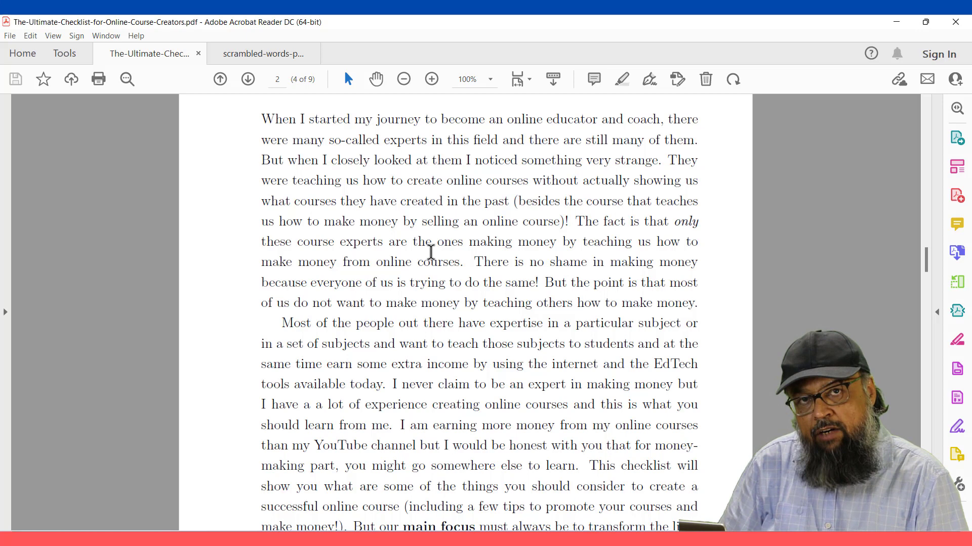
click(404, 78)
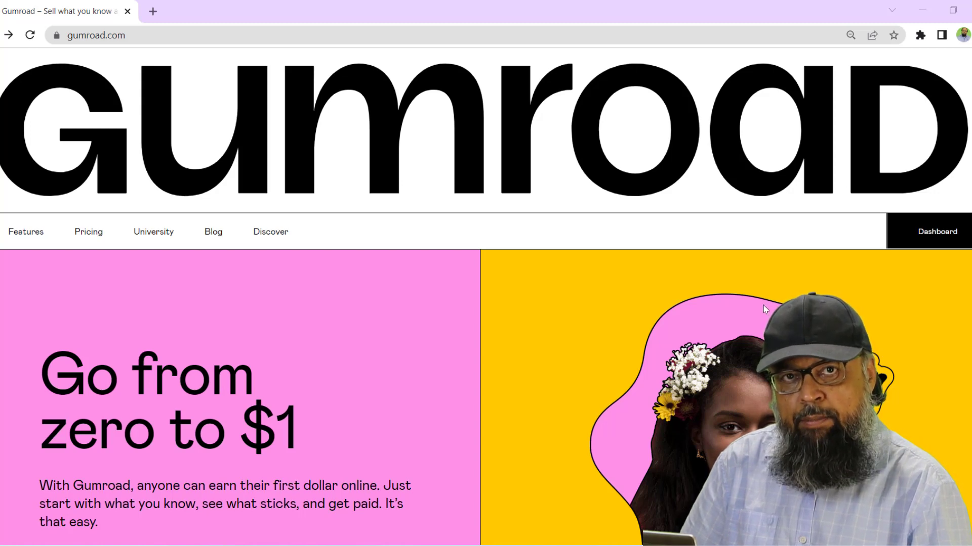
mouse_move(902, 323)
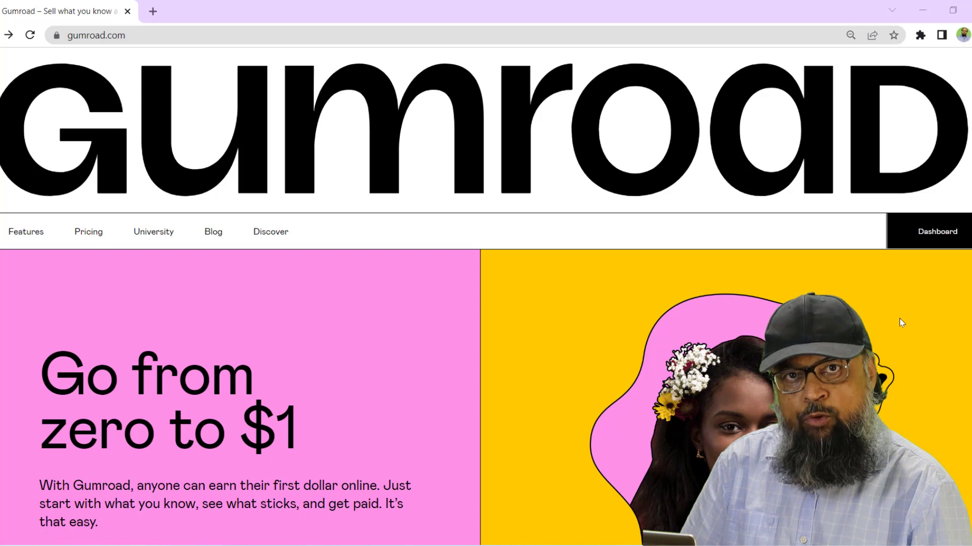
Step: Show Gumroad sales analytics (3 sales, 460 views, $20.98) and the referrer table led by YouTube
click(937, 230)
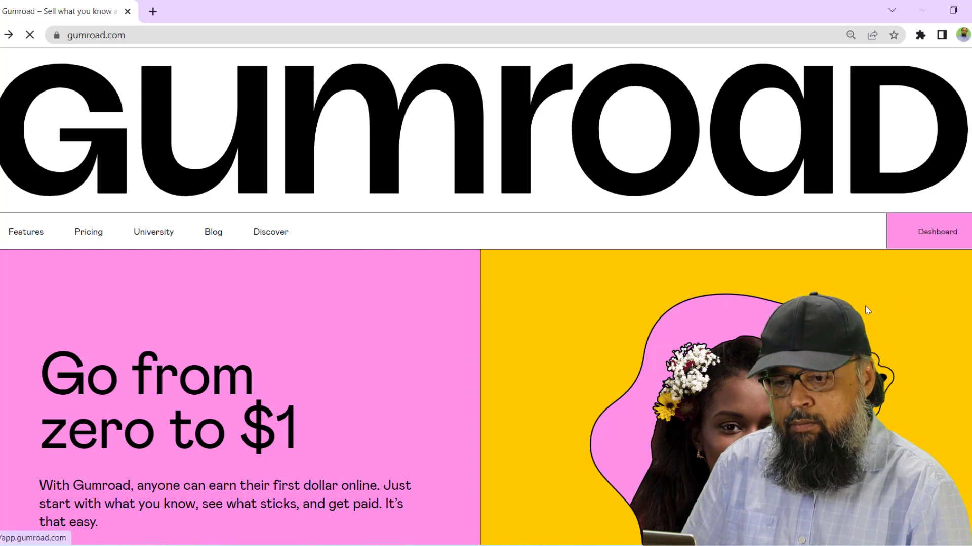
click(936, 231)
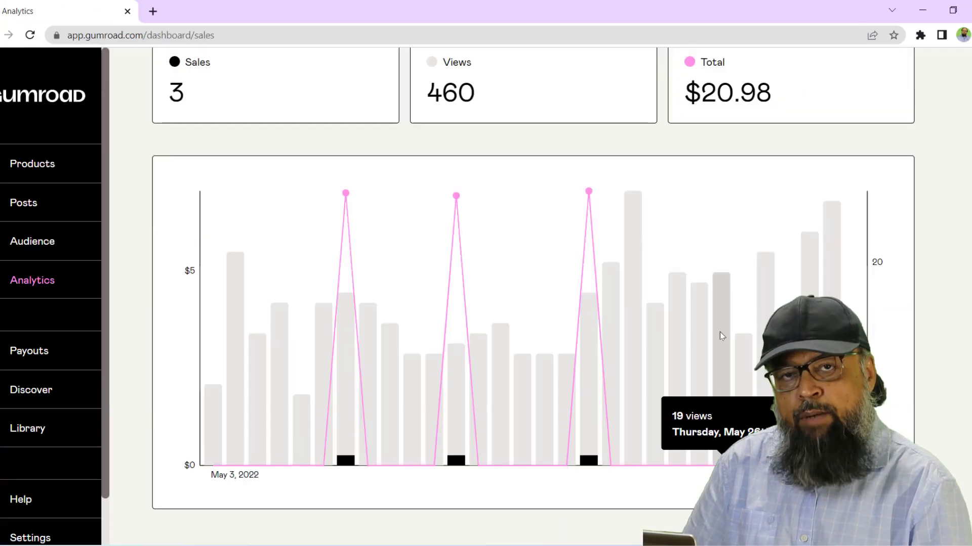
mouse_move(868, 290)
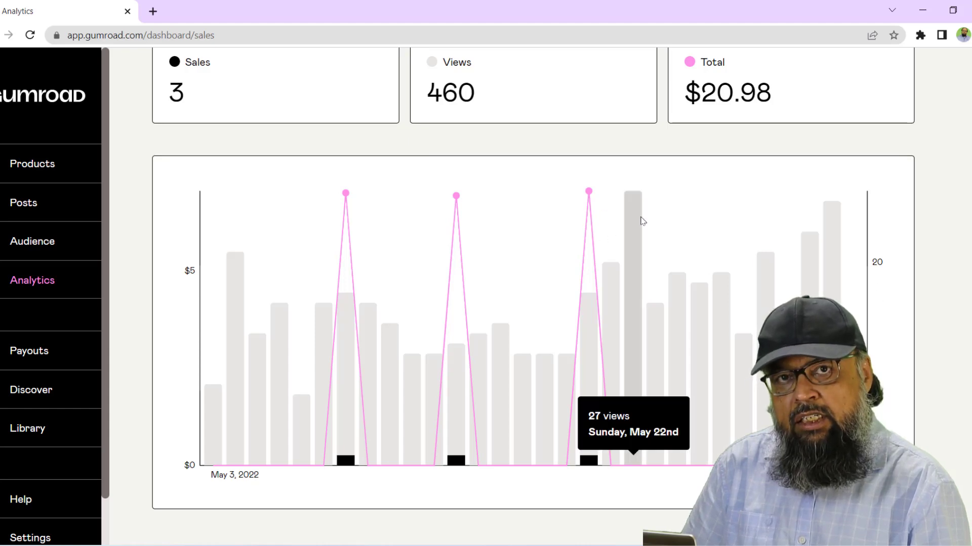
mouse_move(392, 215)
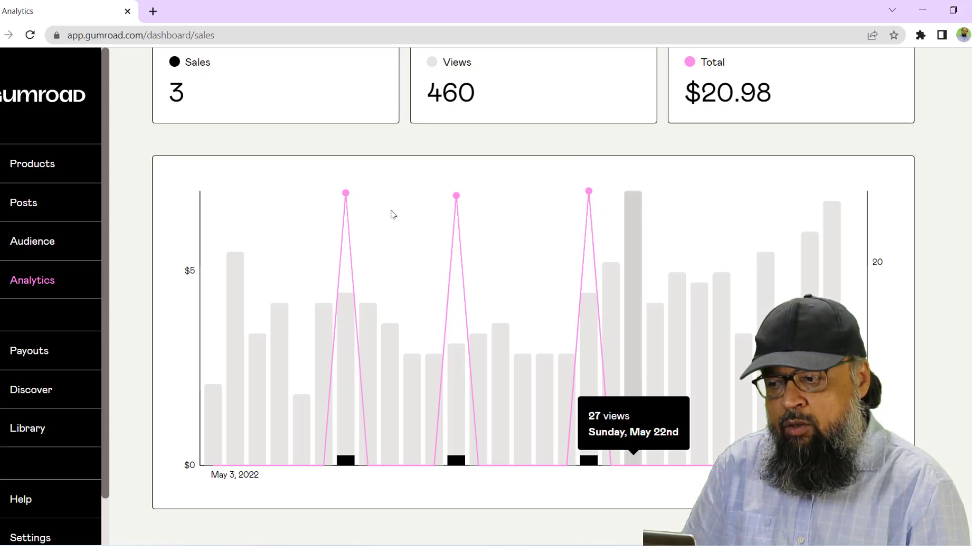
mouse_move(570, 237)
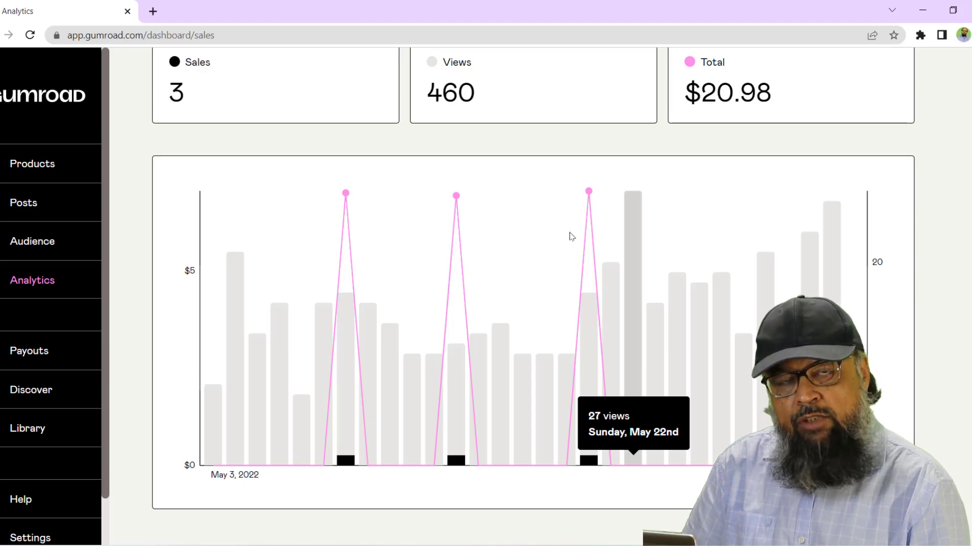
scroll(down, 3)
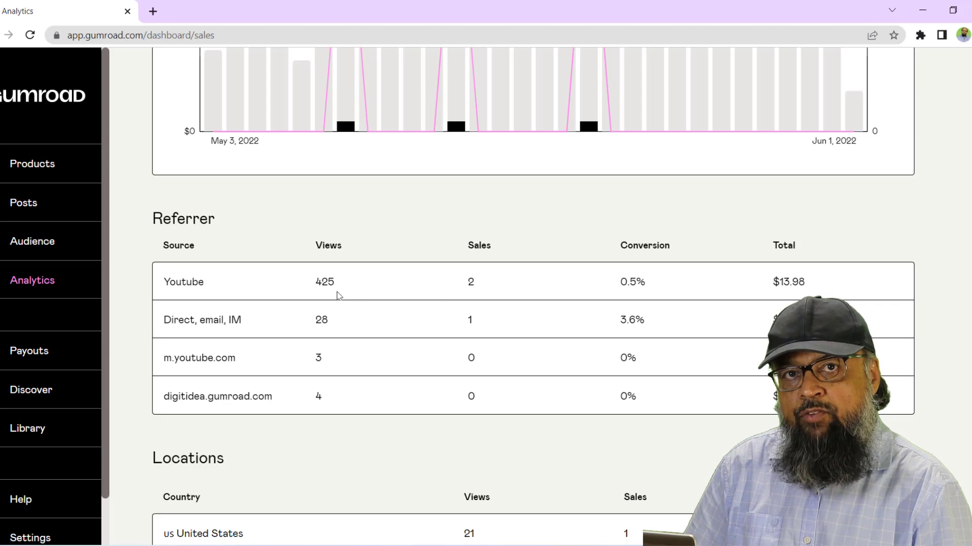
mouse_move(215, 310)
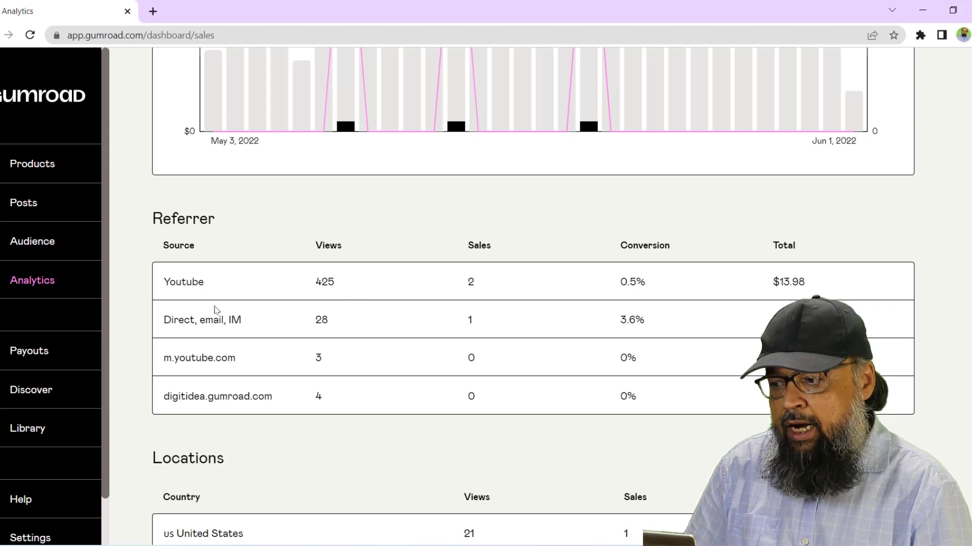
mouse_move(85, 319)
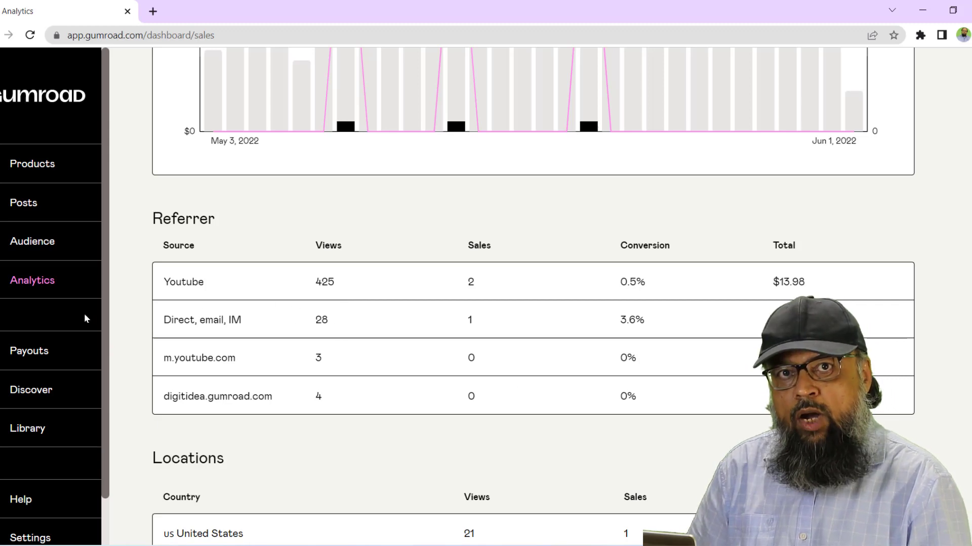
Step: Show the Gumroad products list with four products, $49.75 revenue and 8 customers
click(32, 164)
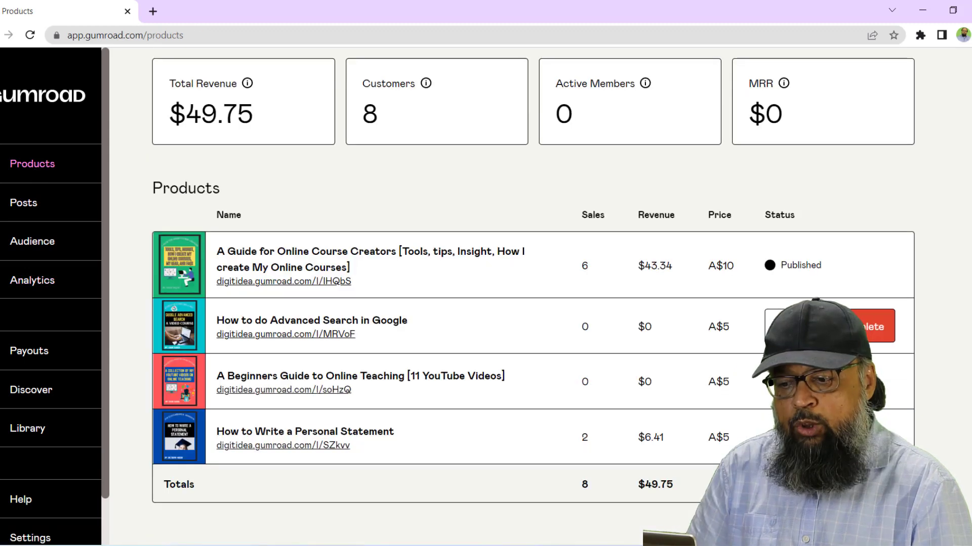
mouse_move(937, 377)
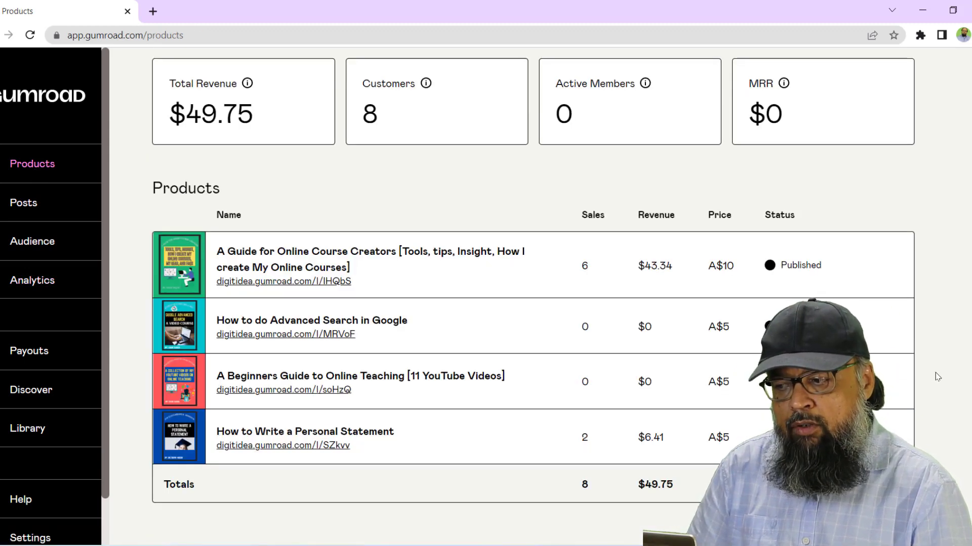
mouse_move(947, 373)
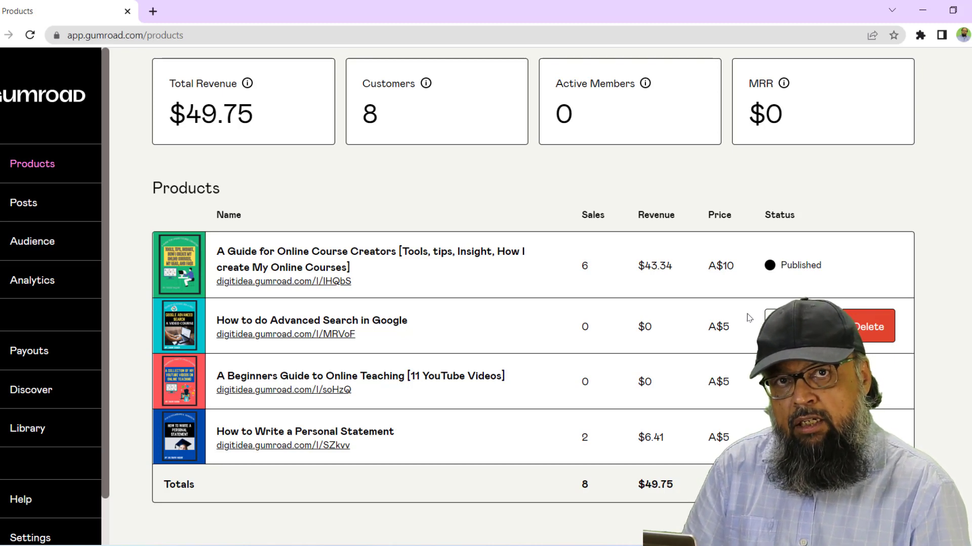
mouse_move(447, 277)
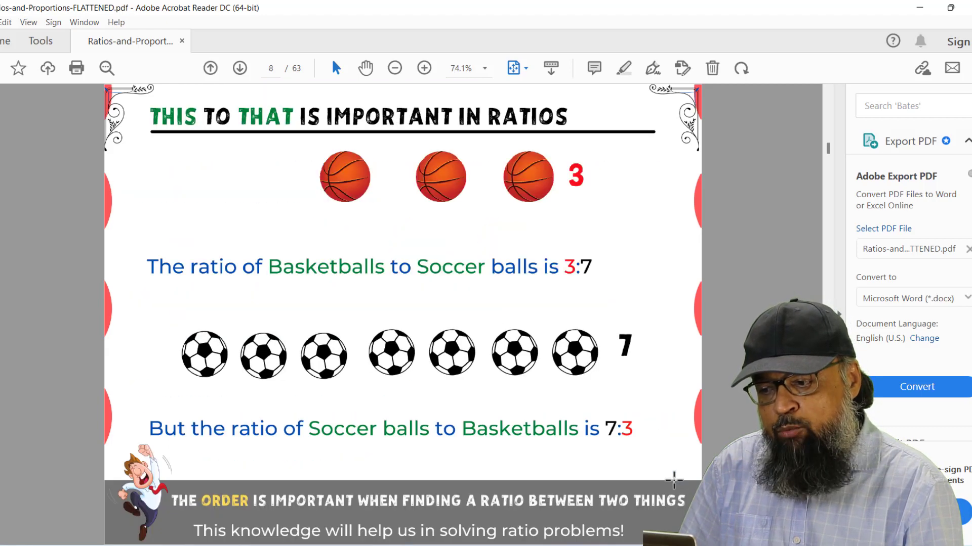
Step: Jump the Ratios and Proportions PDF ahead from page 8 through 12 to page 16
click(239, 68)
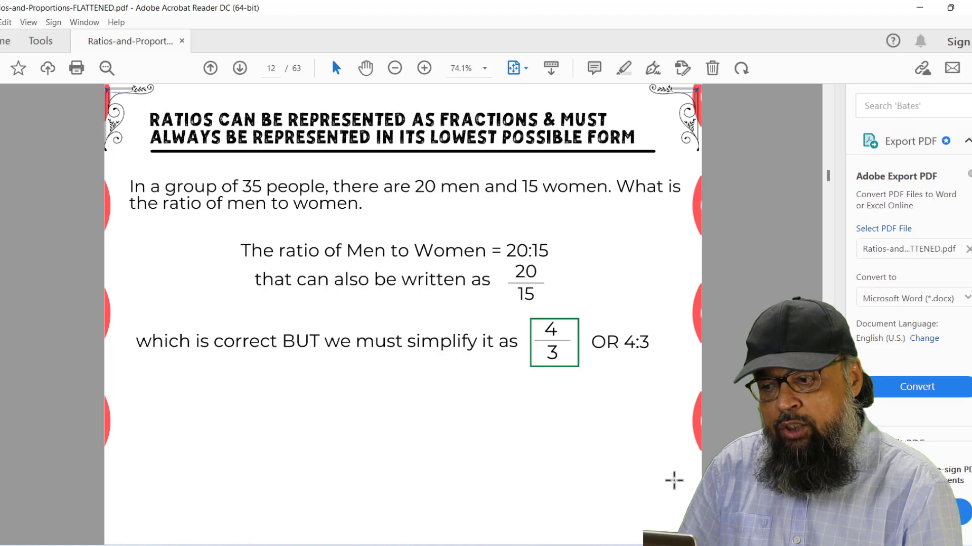
click(239, 68)
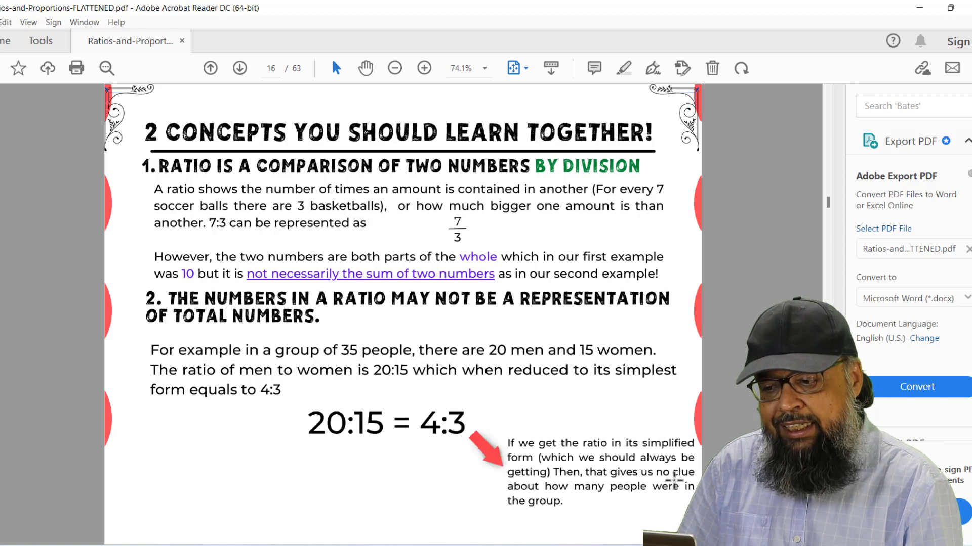
click(239, 68)
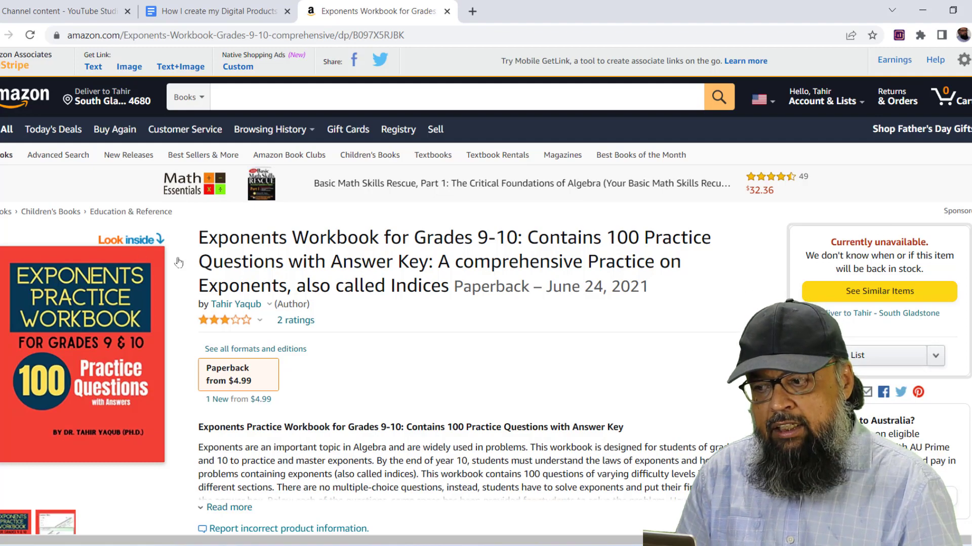
scroll(down, 3)
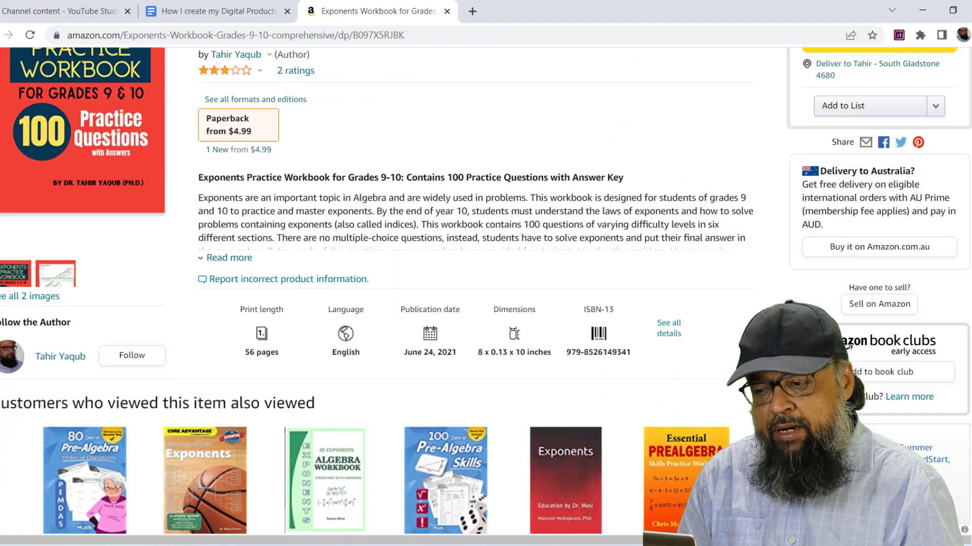
scroll(down, 3)
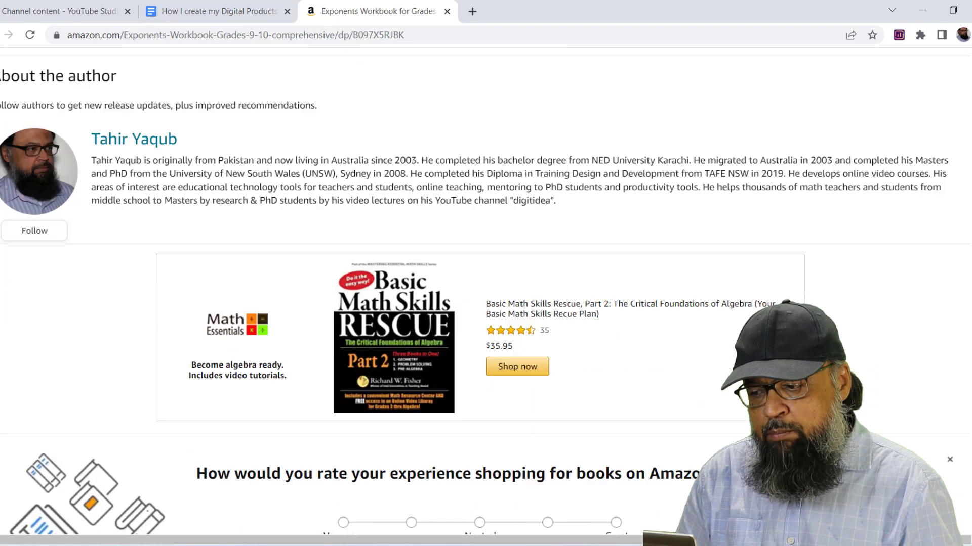
scroll(down, 3)
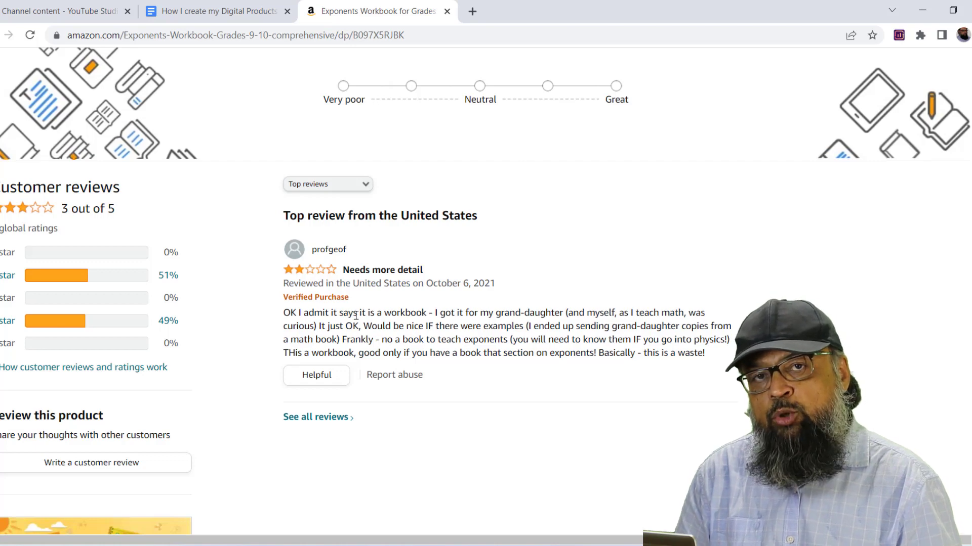
mouse_move(499, 304)
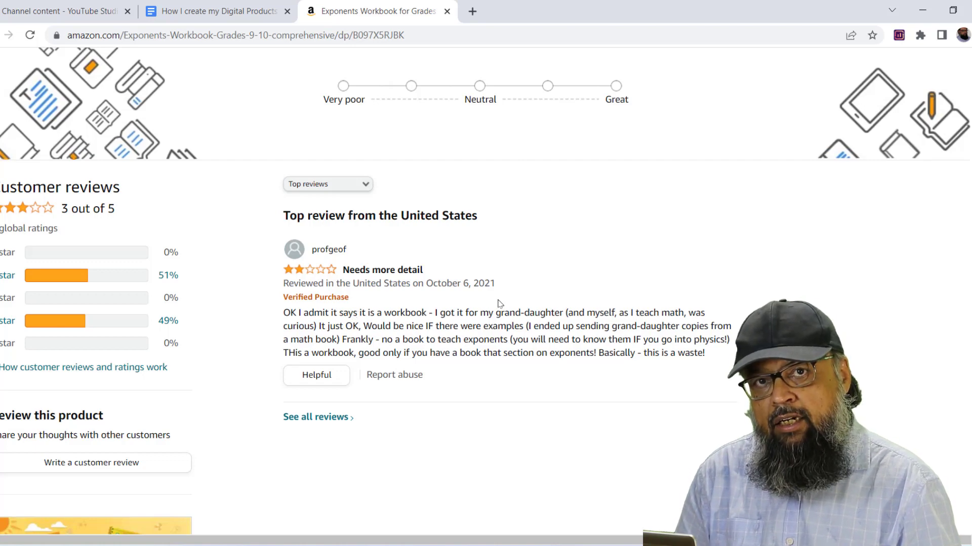
scroll(up, 3)
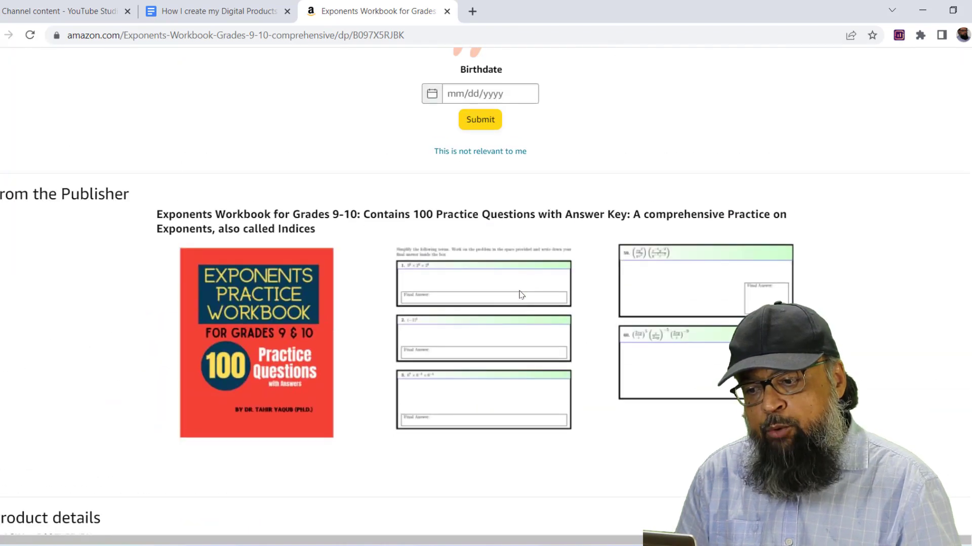
mouse_move(490, 298)
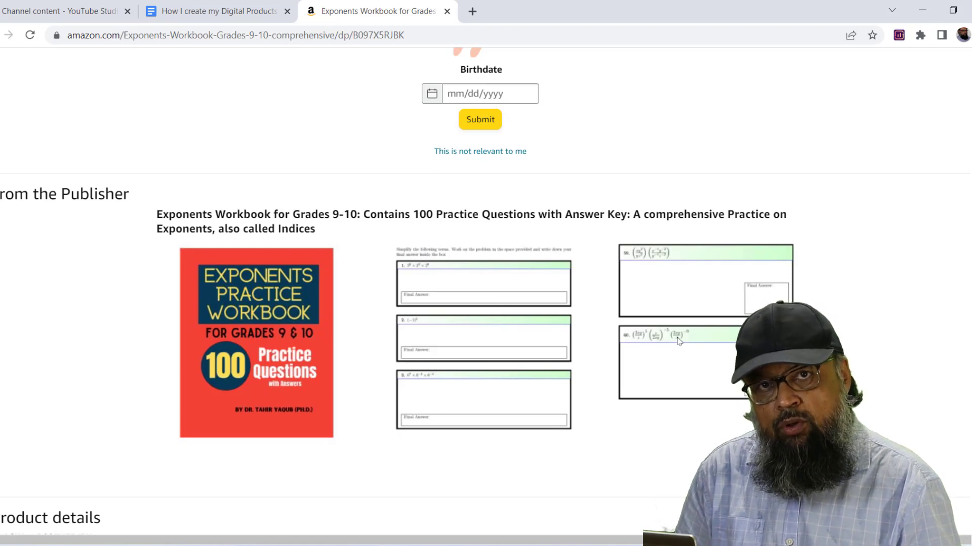
scroll(down, 3)
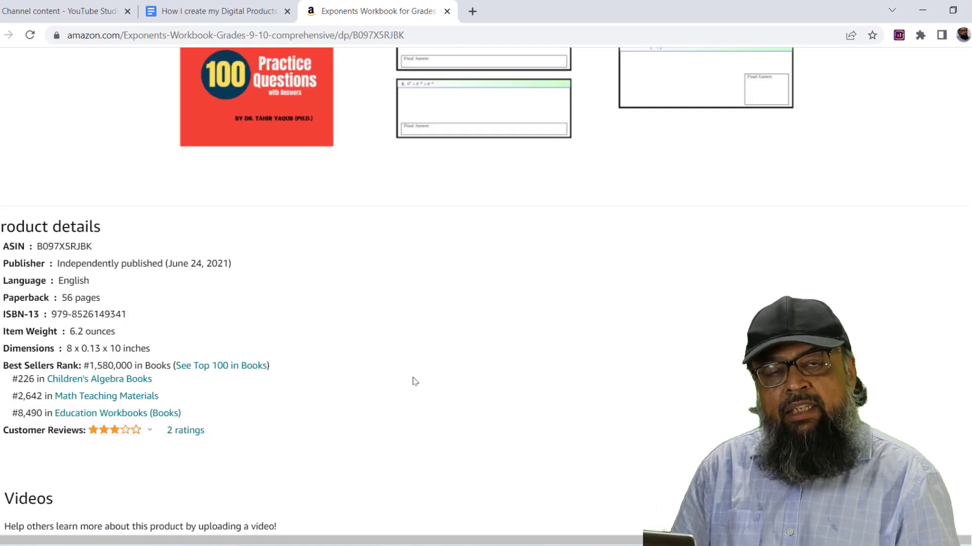
mouse_move(105, 396)
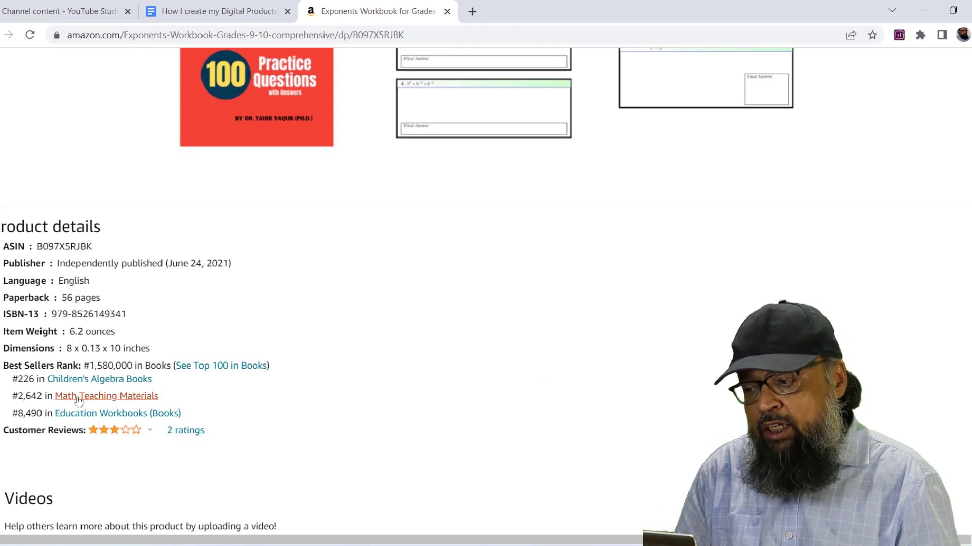